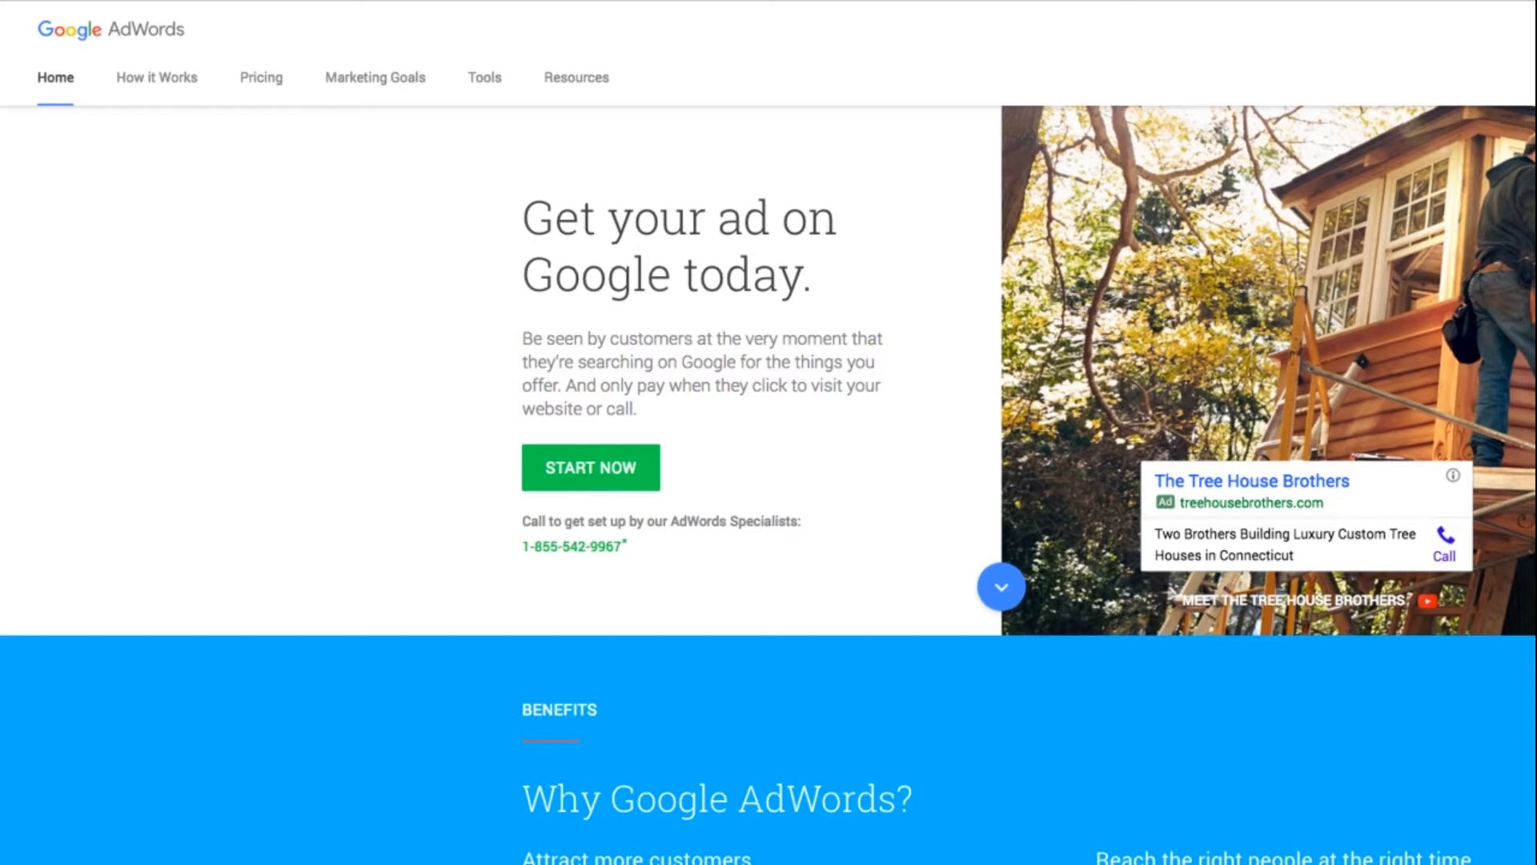
Sign in to the AdWords account to reach the Campaigns welcome page
left_click(591, 466)
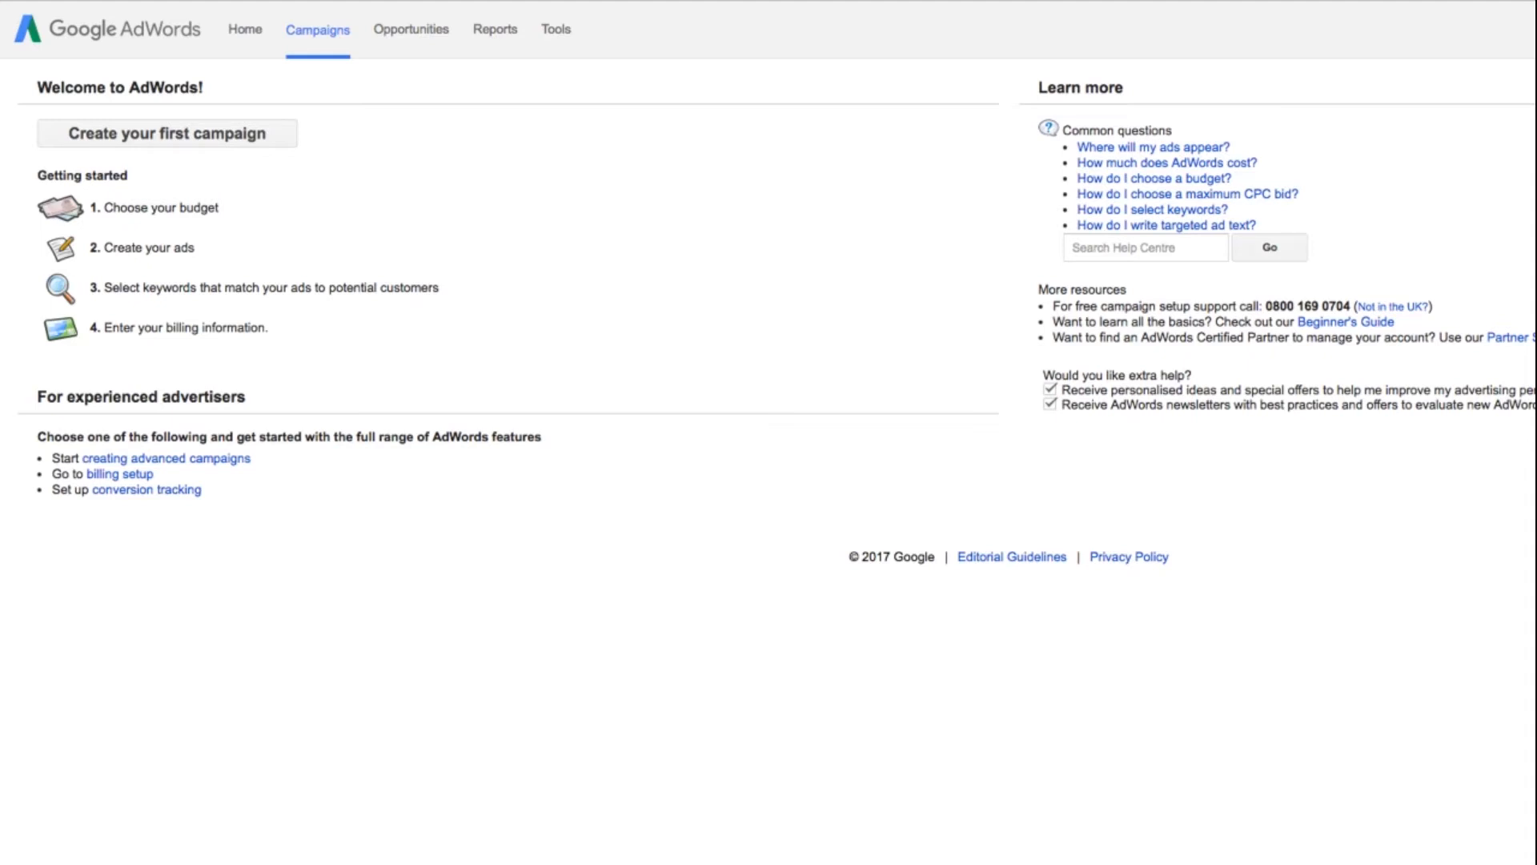
Launch Display Planner from the Tools menu and start a fresh planning session
left_click(556, 28)
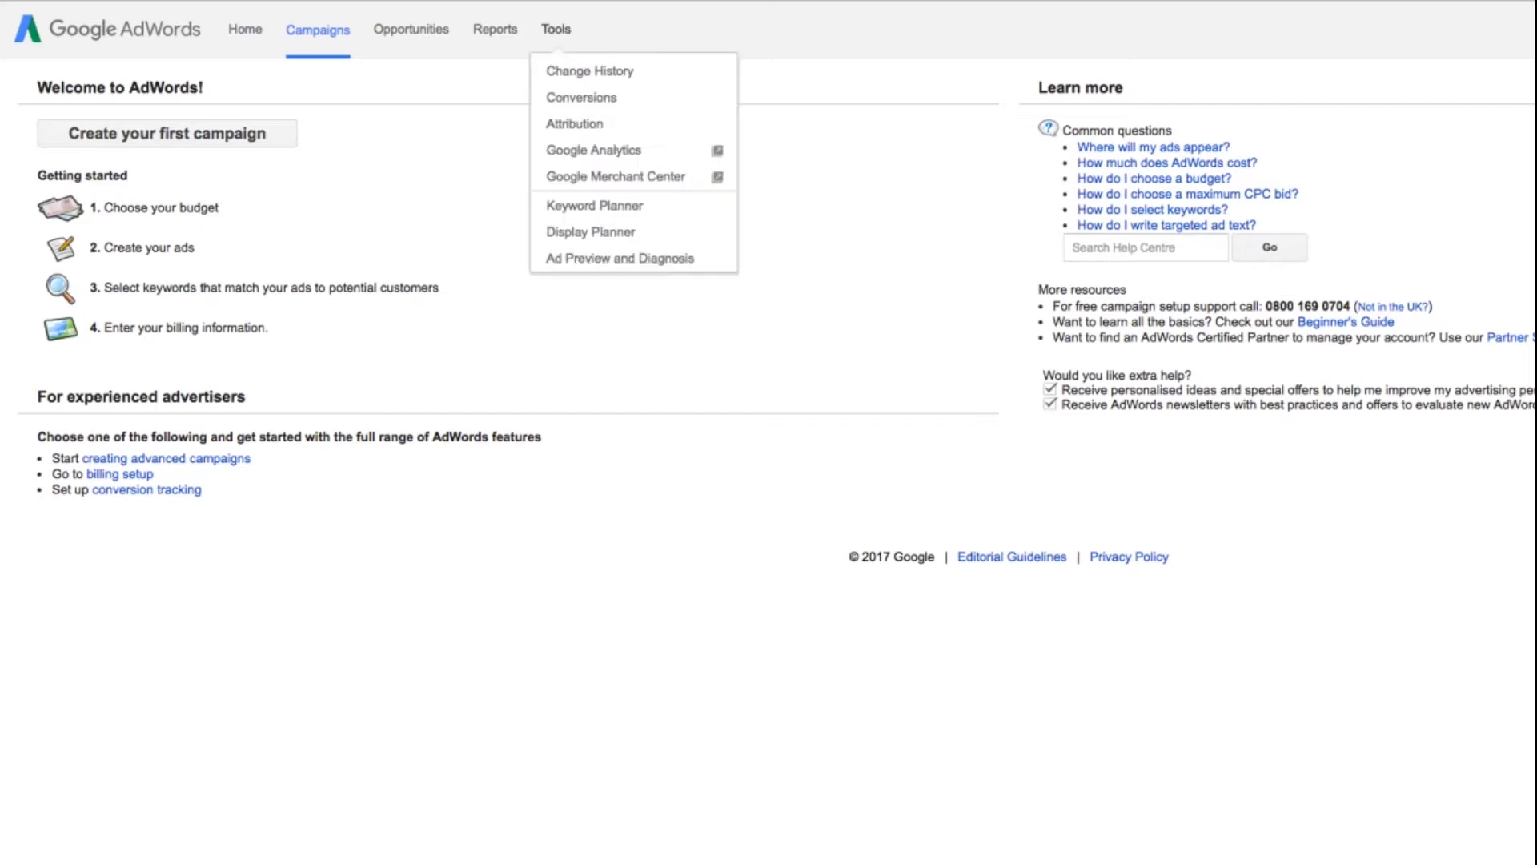
mouse_move(591, 231)
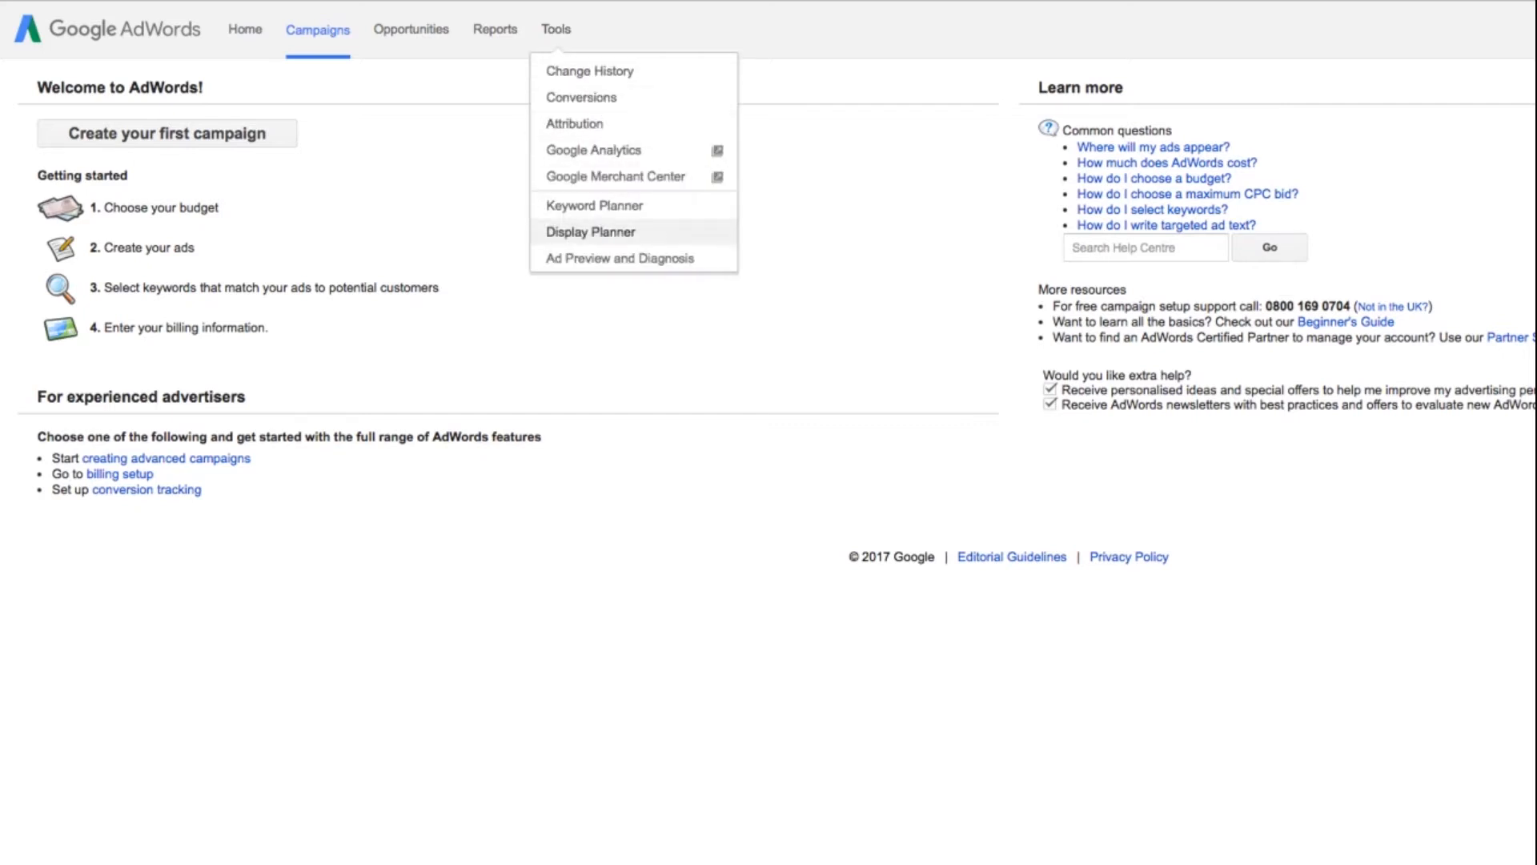
left_click(591, 230)
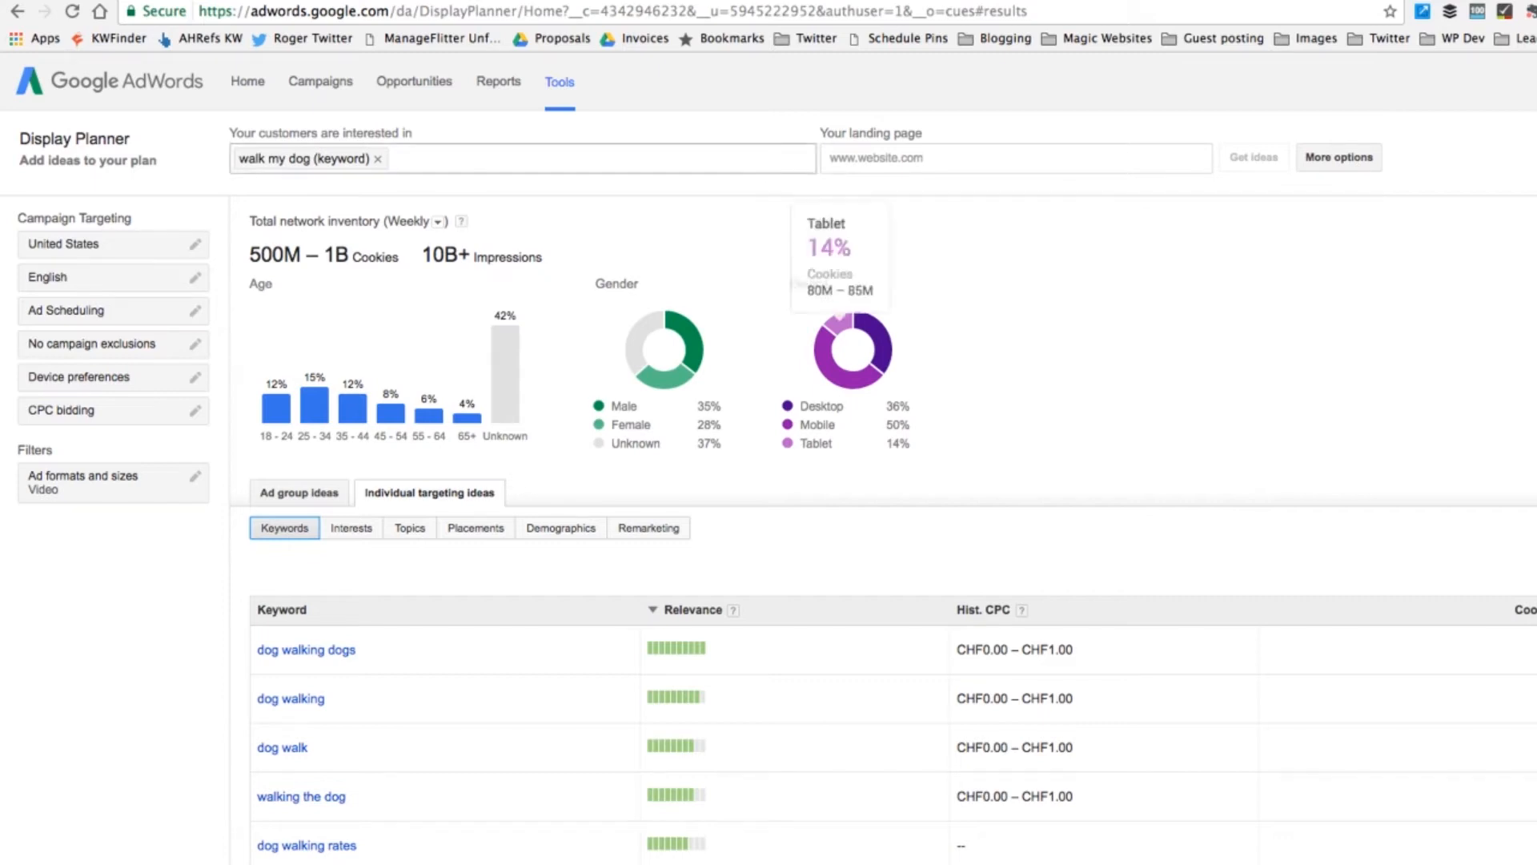
scroll("down", 3)
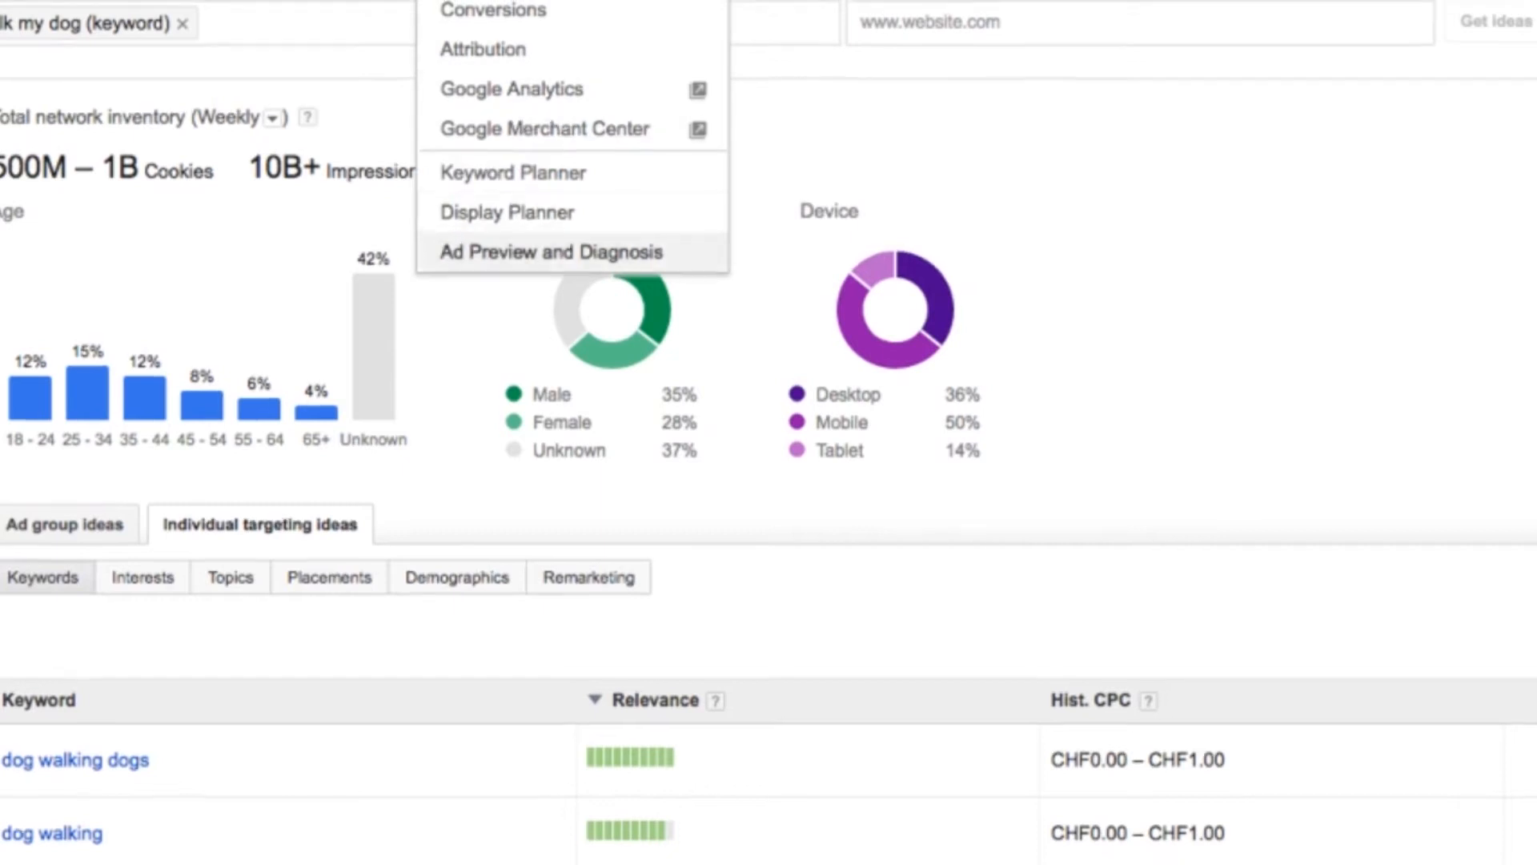
left_click(506, 213)
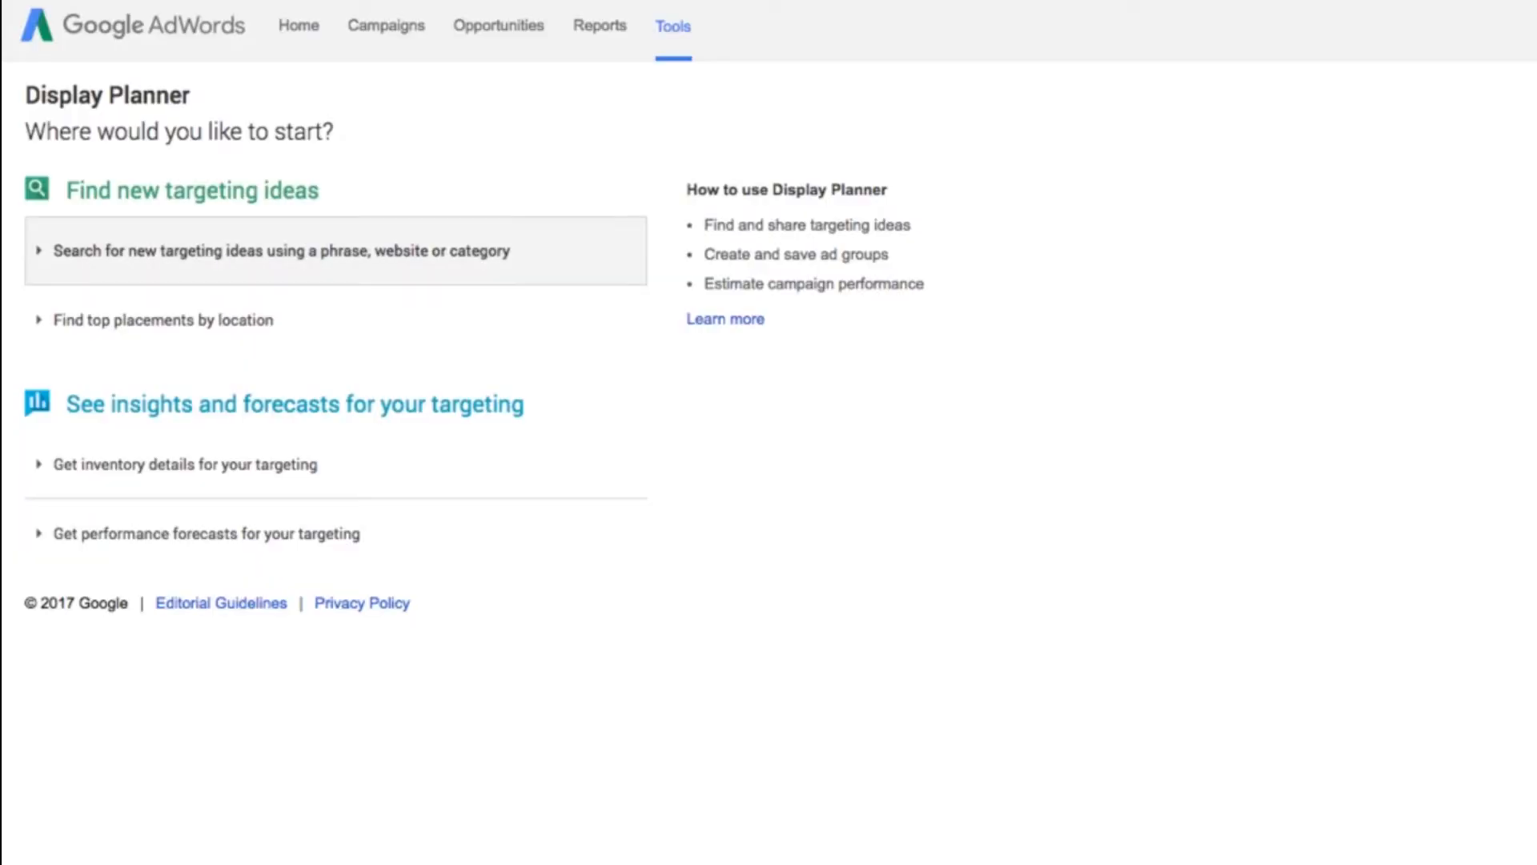
Enter 'dog walking' as the customers' interest in the new targeting-ideas search
left_click(281, 252)
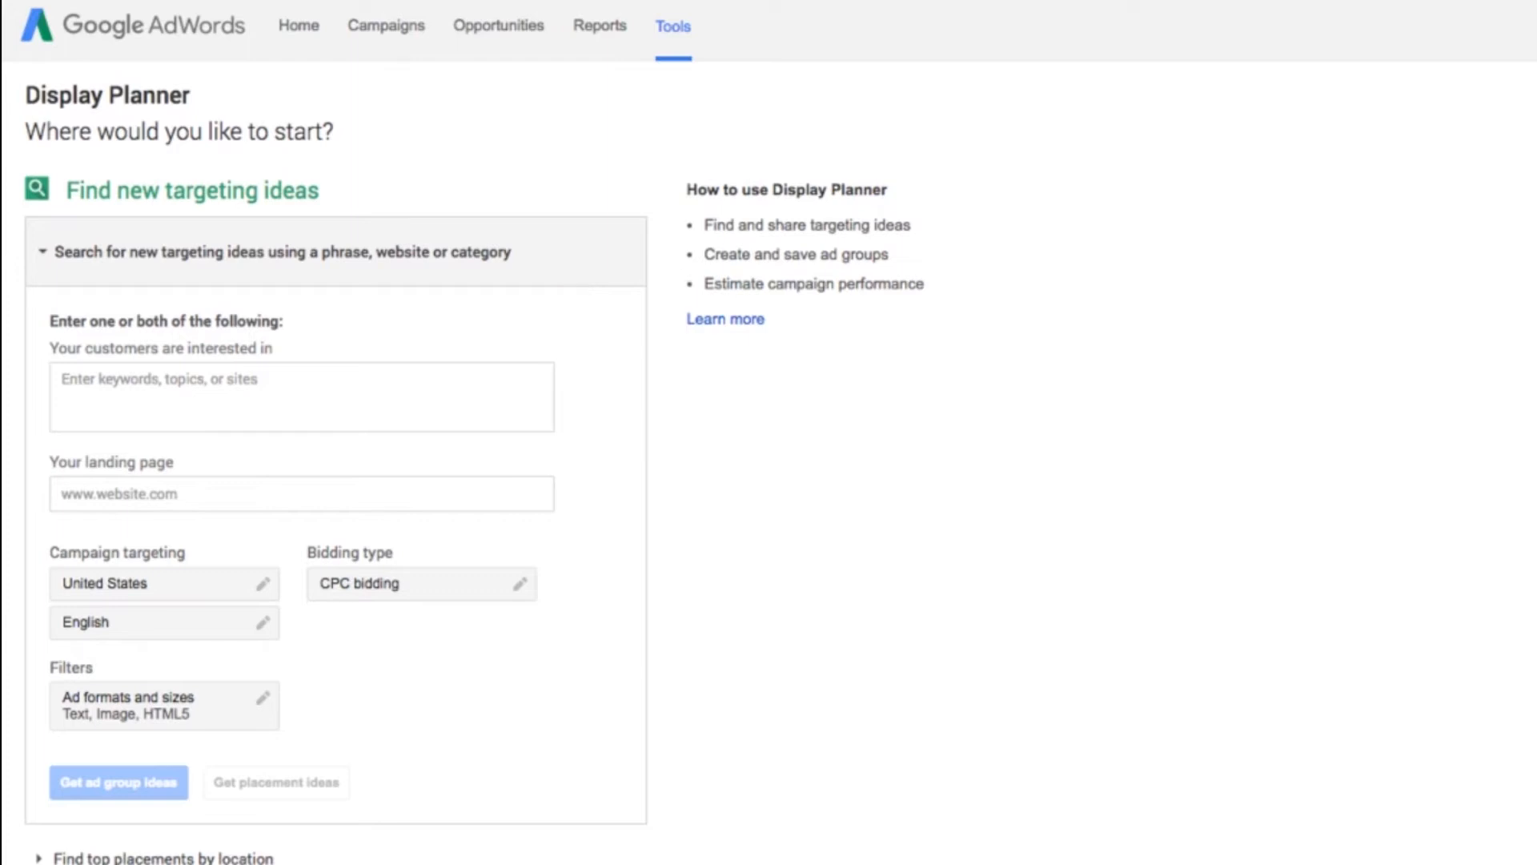
left_click(301, 395)
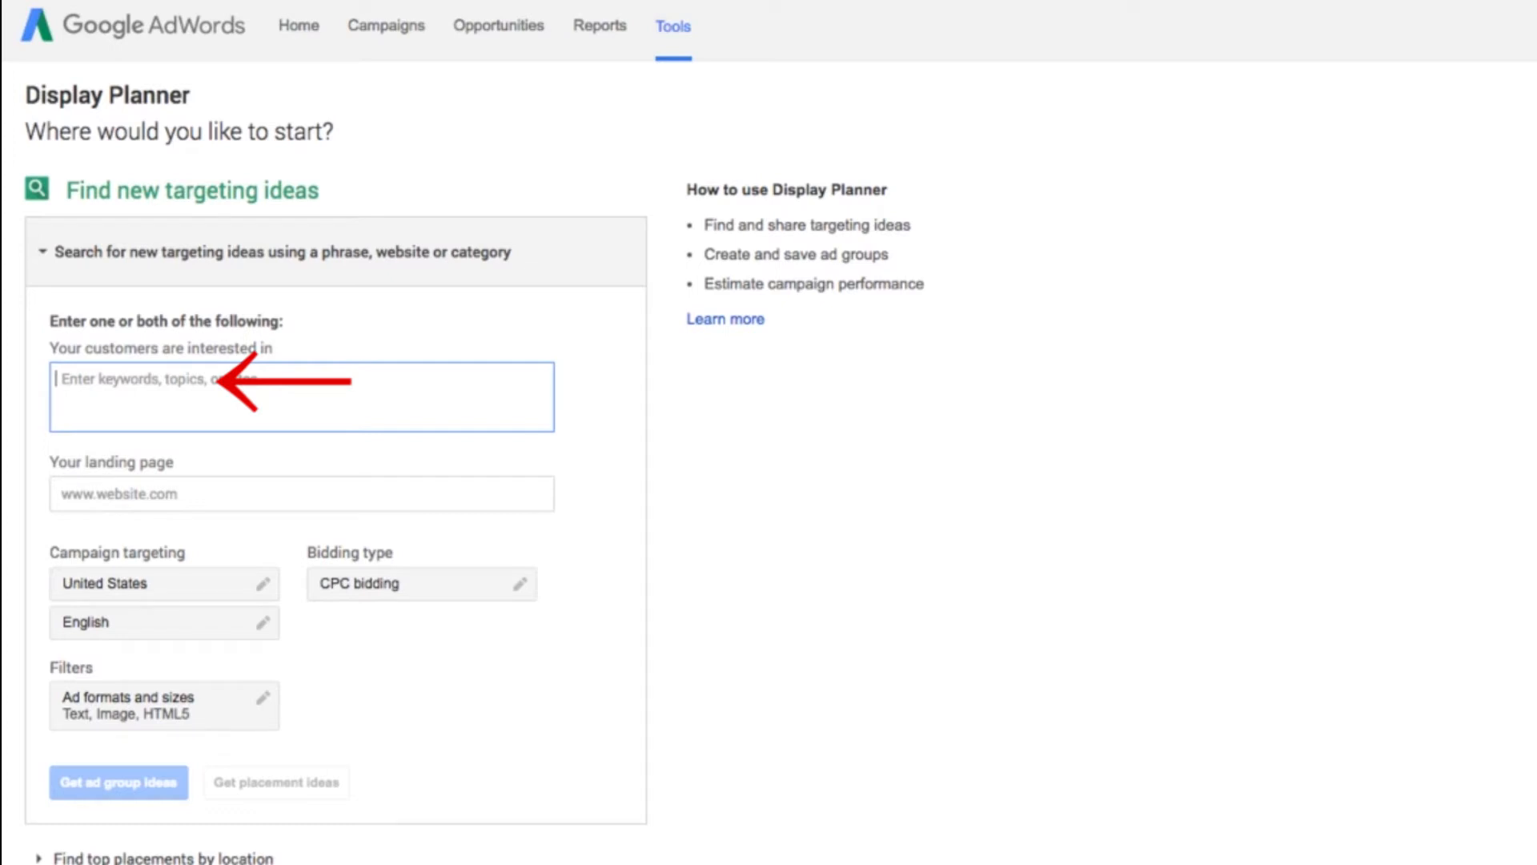
type("dog walk")
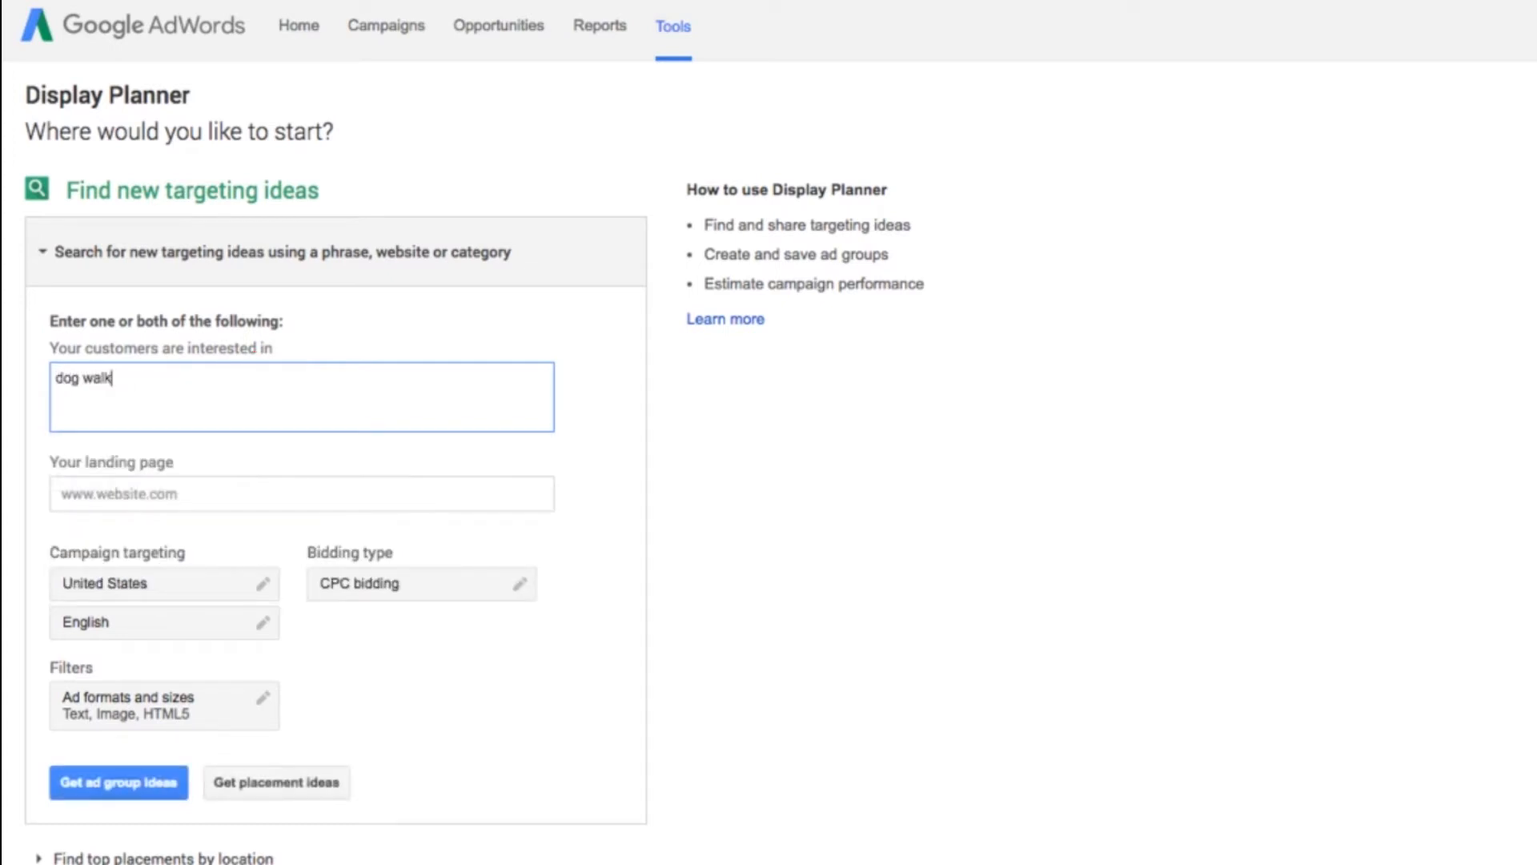
type("ing")
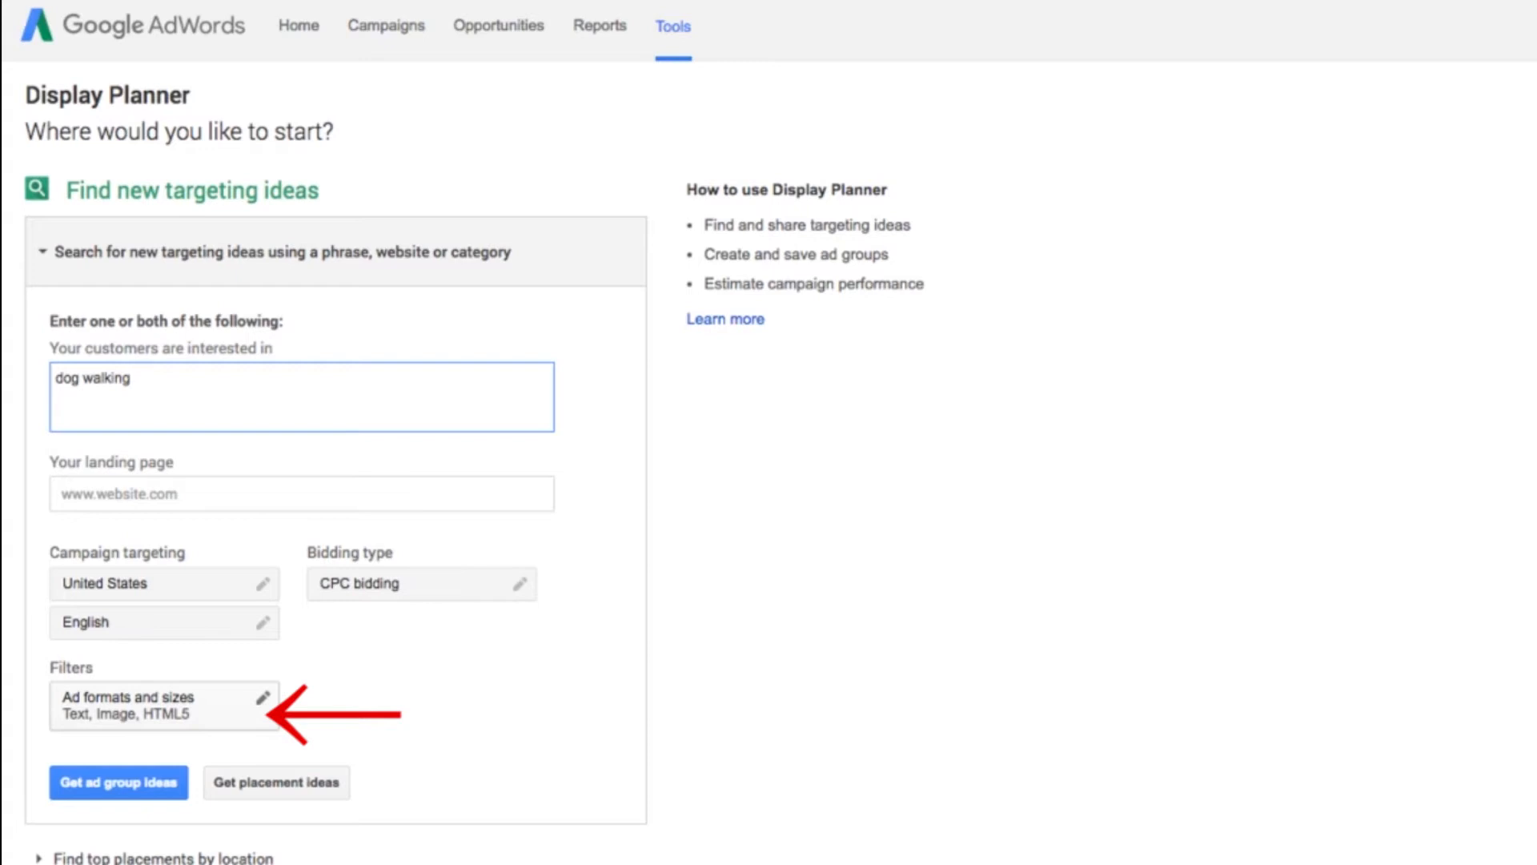
Clear all ad formats in the filter and keep only Video selected
left_click(263, 698)
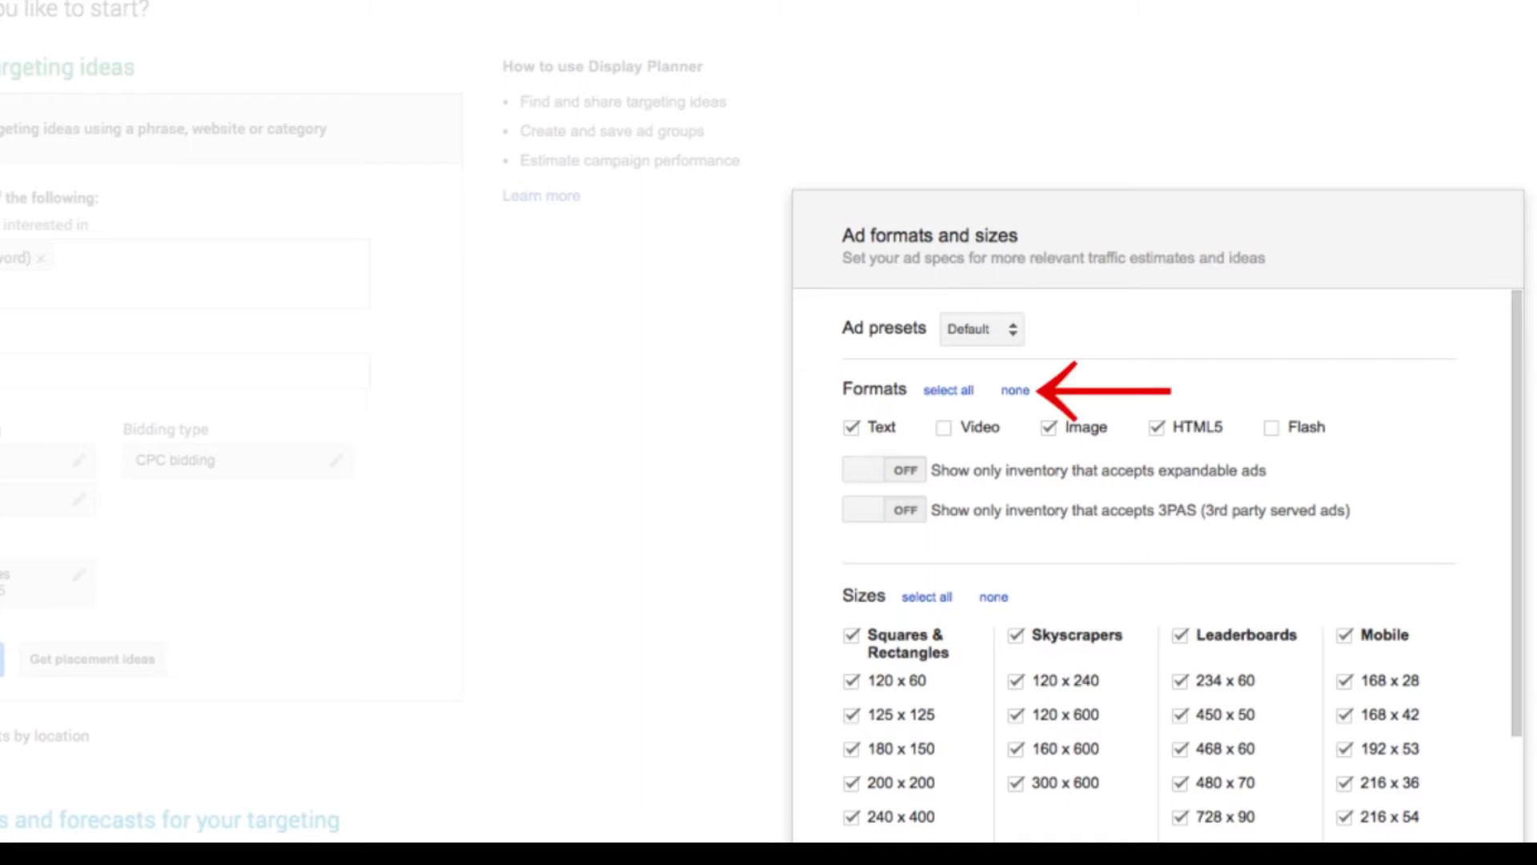
left_click(1016, 390)
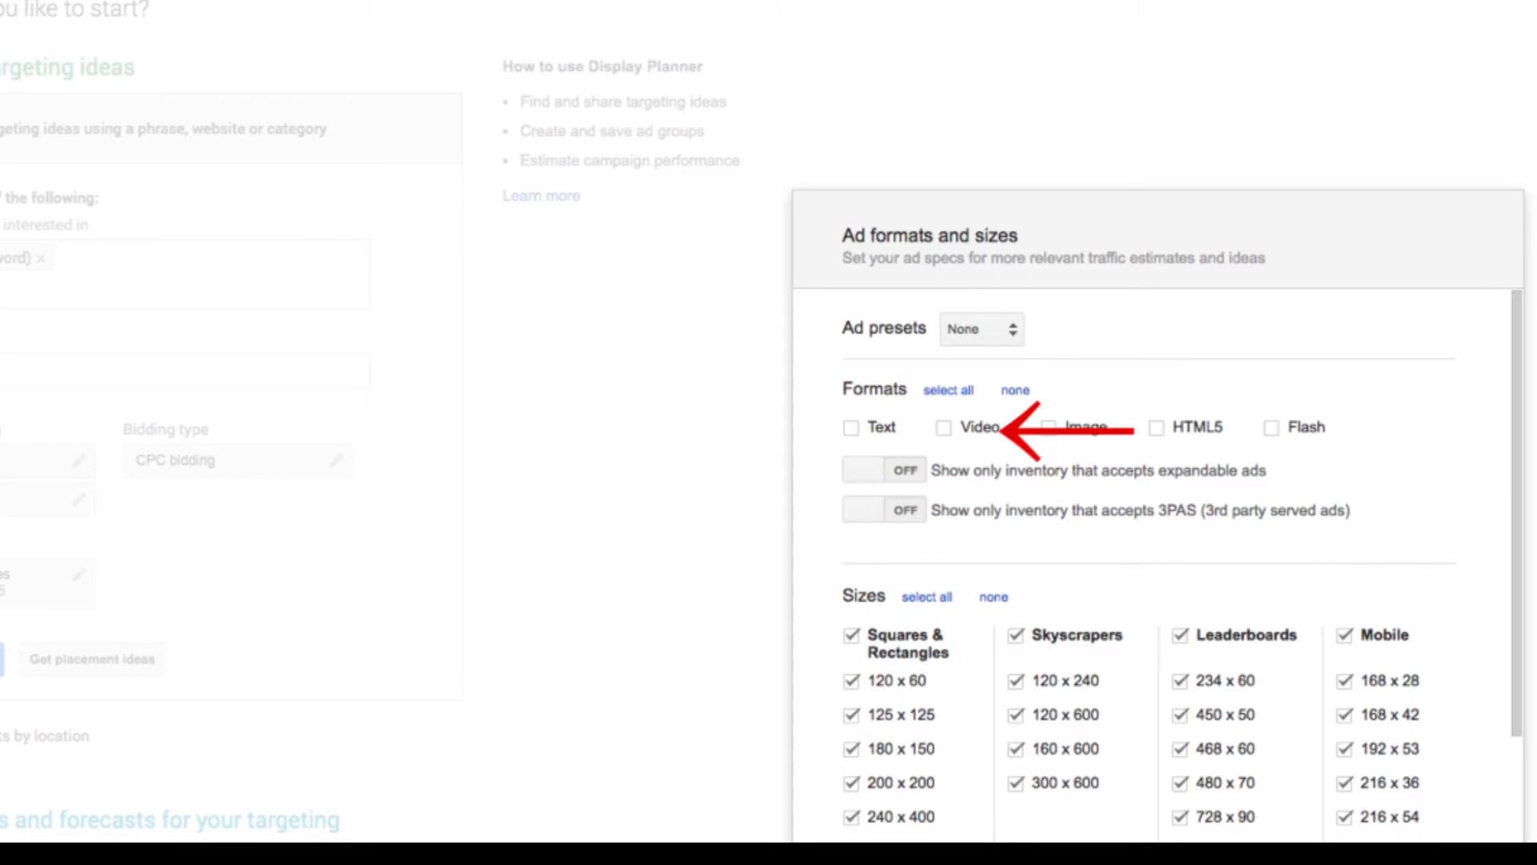
left_click(946, 425)
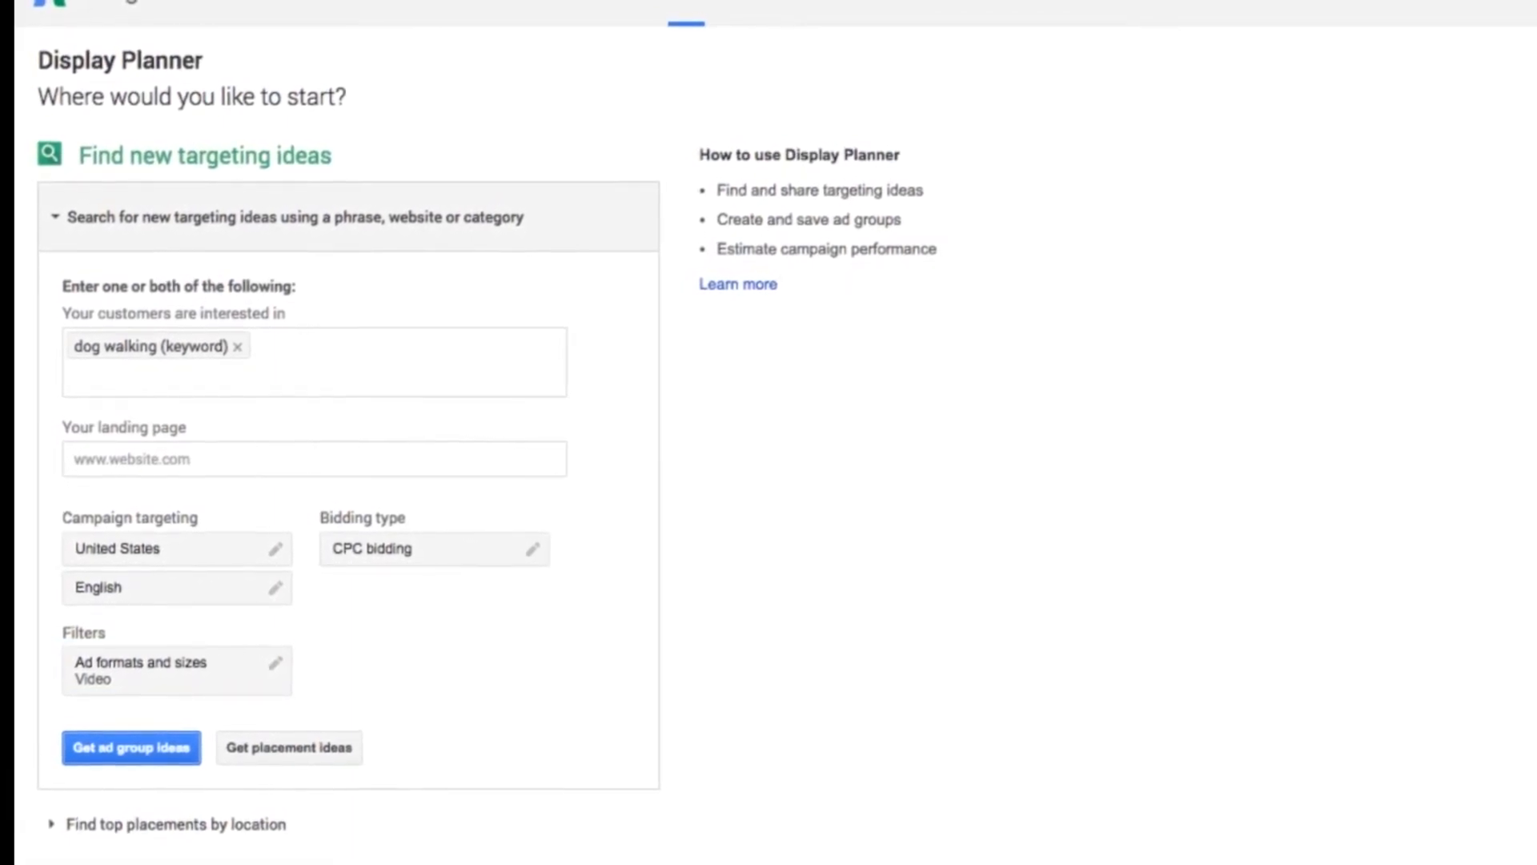
Generate ad group ideas for dog walking and view the individual keyword suggestions
left_click(129, 747)
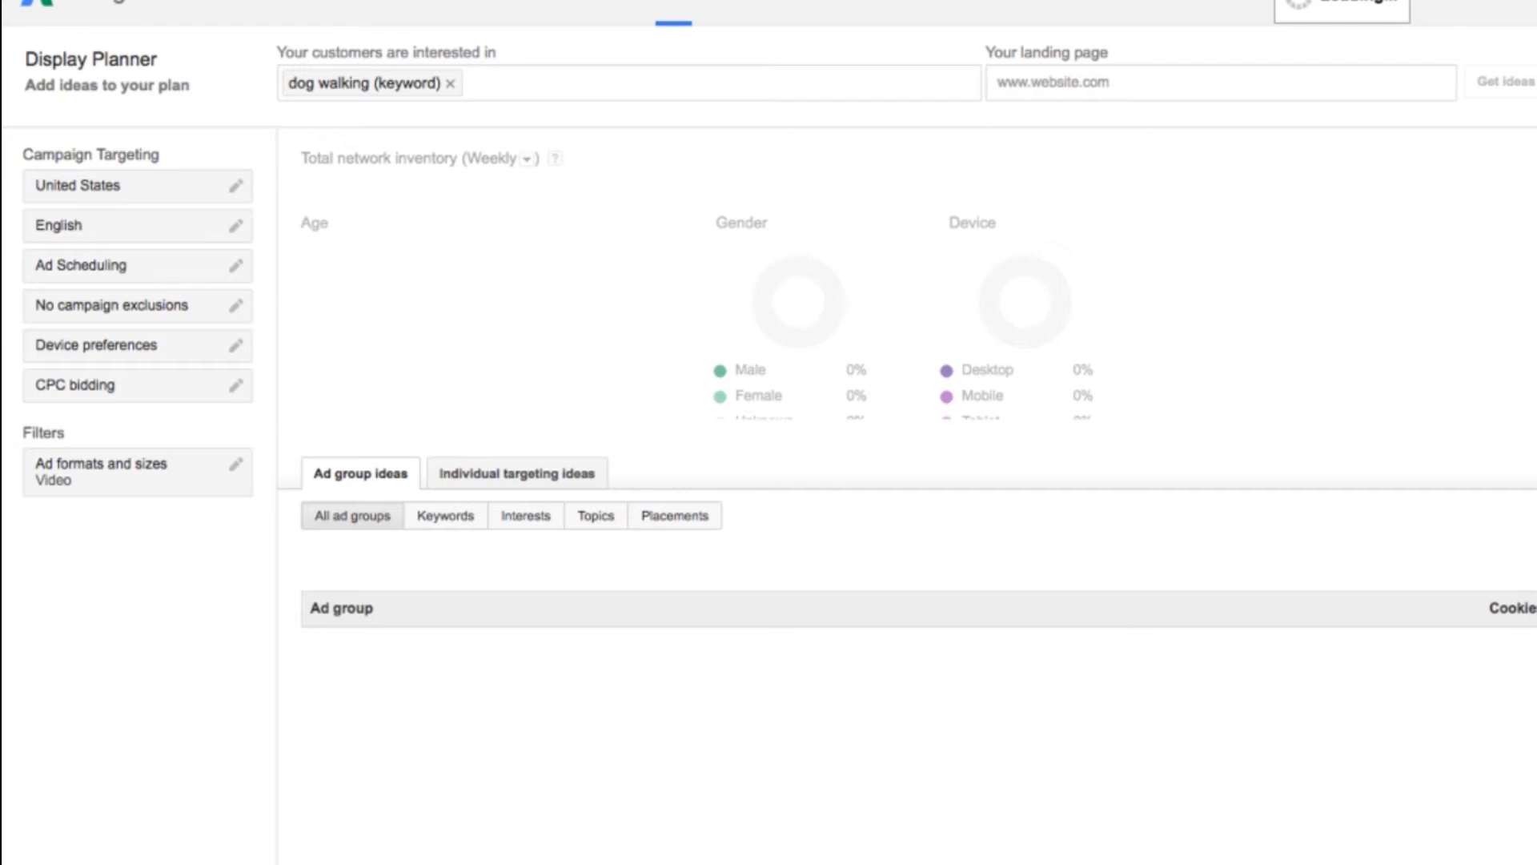
left_click(1510, 82)
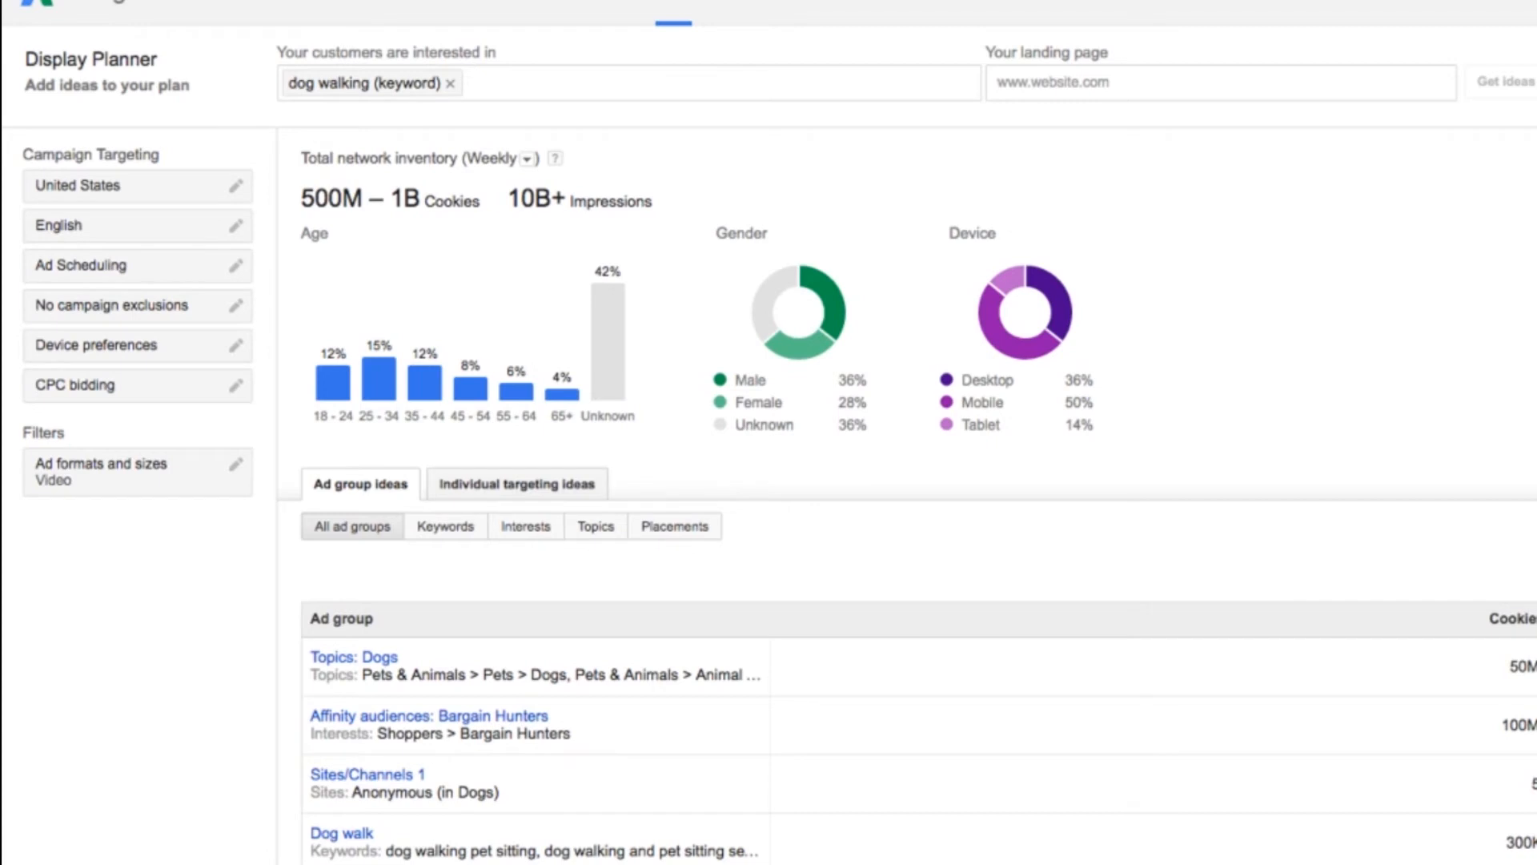
left_click(517, 483)
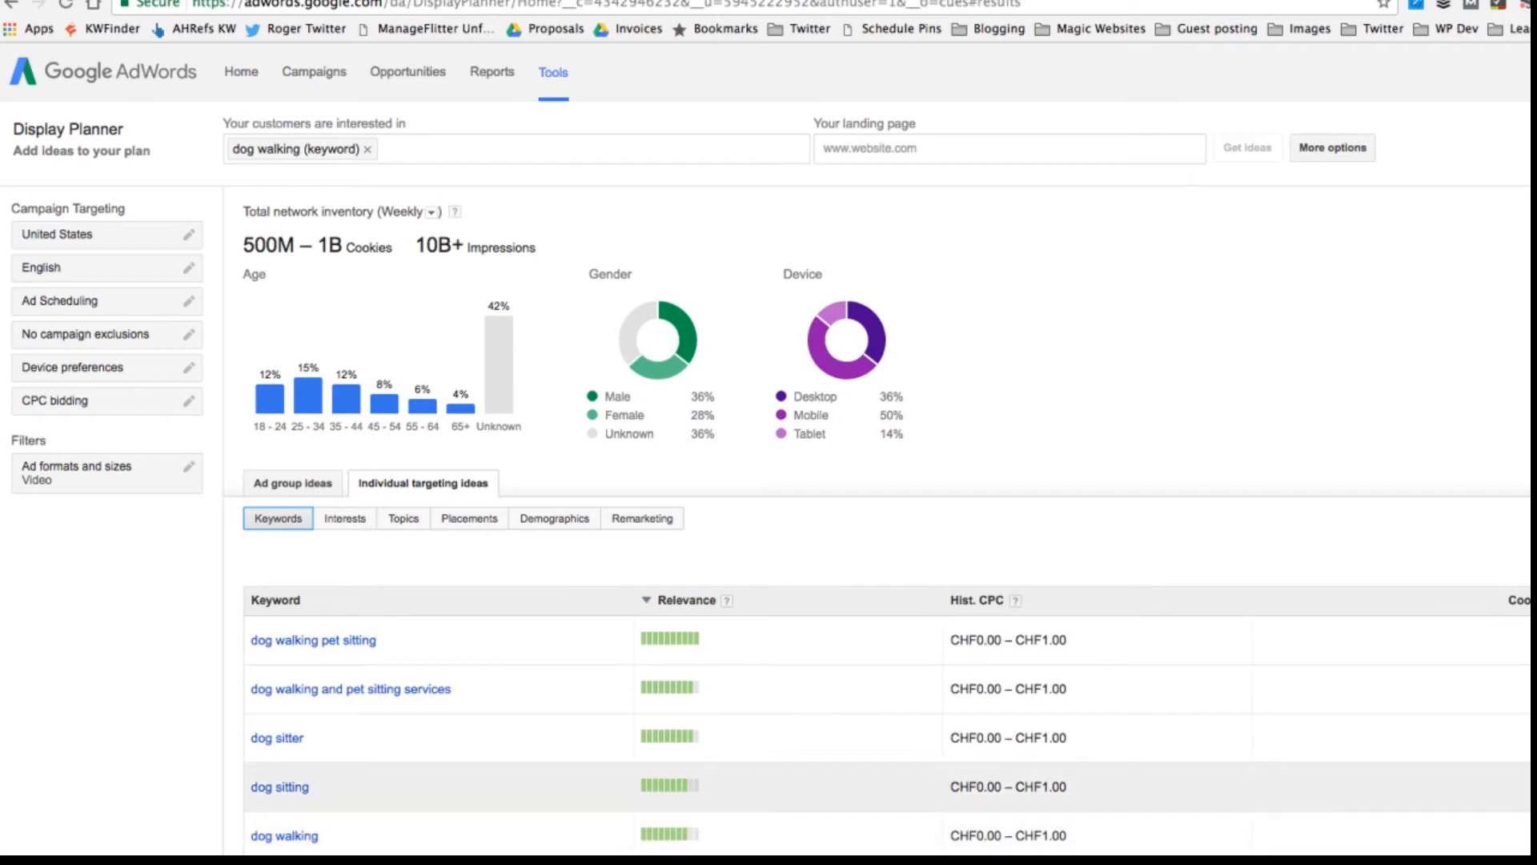
scroll("down", 3)
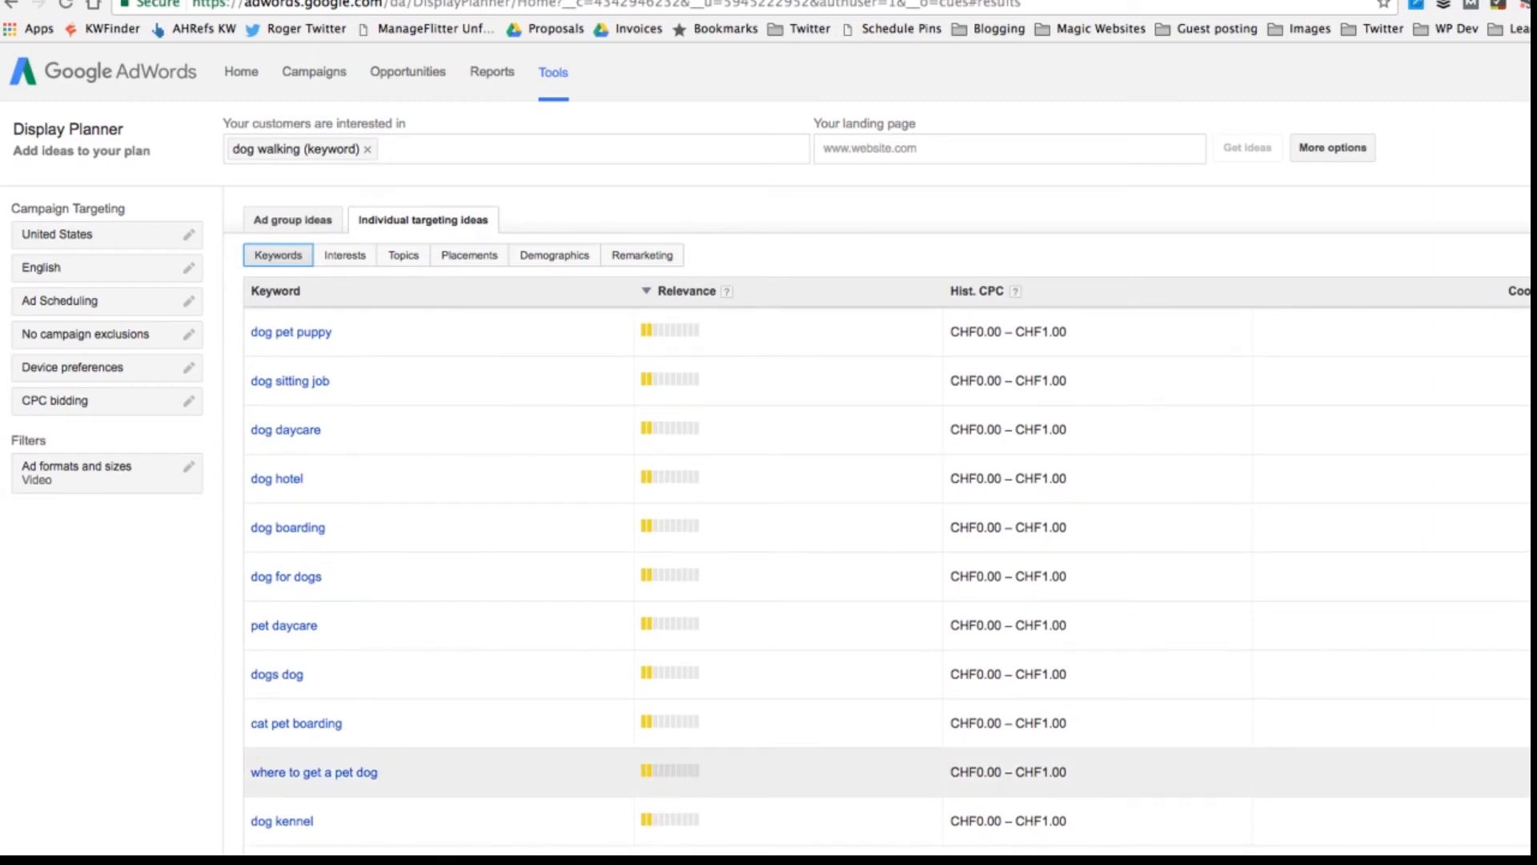
scroll("down", 3)
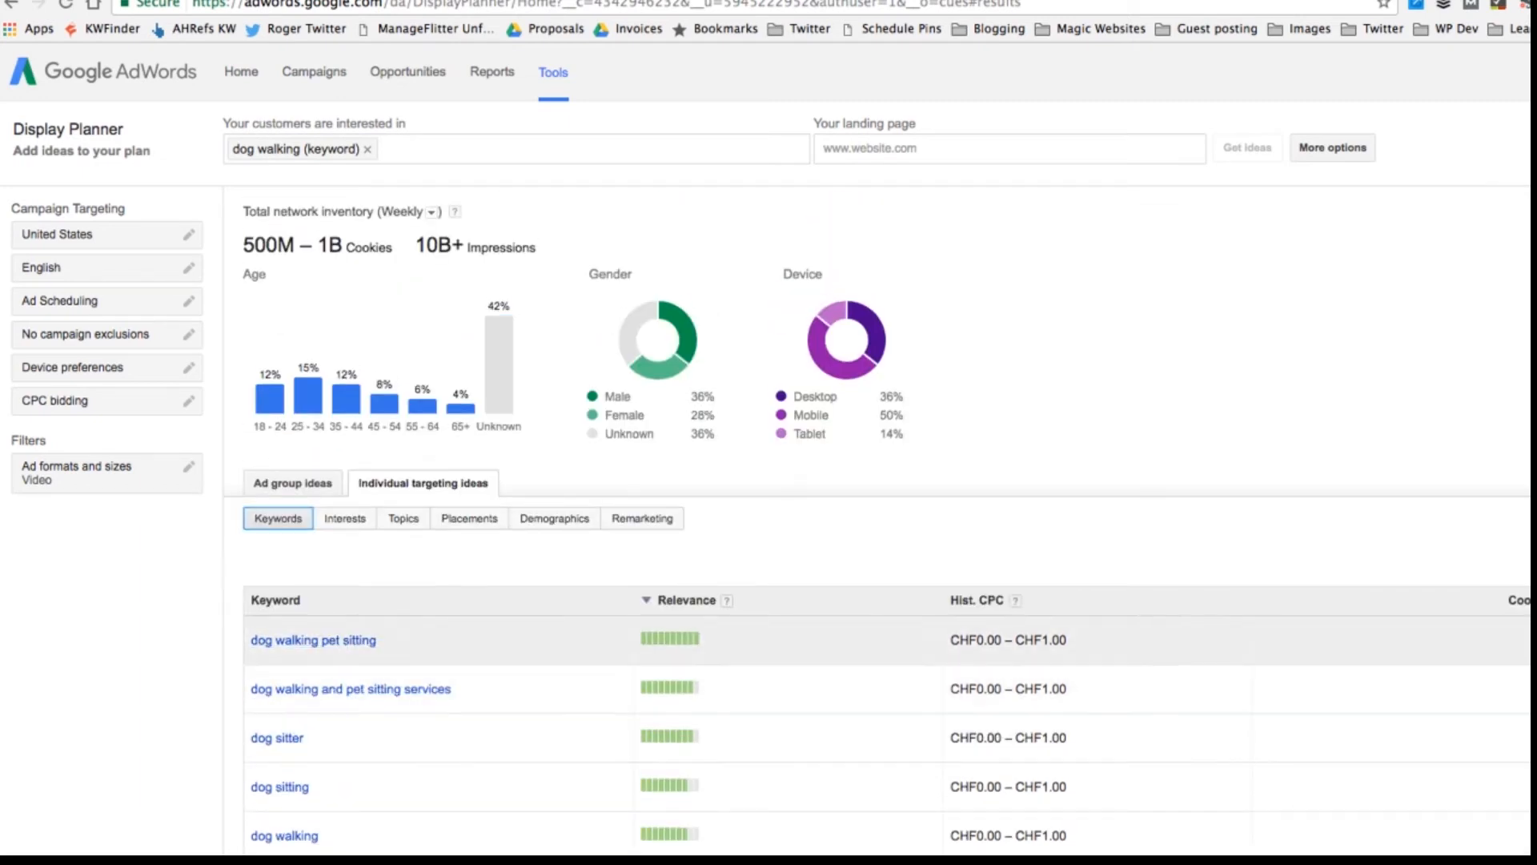
scroll("down", 3)
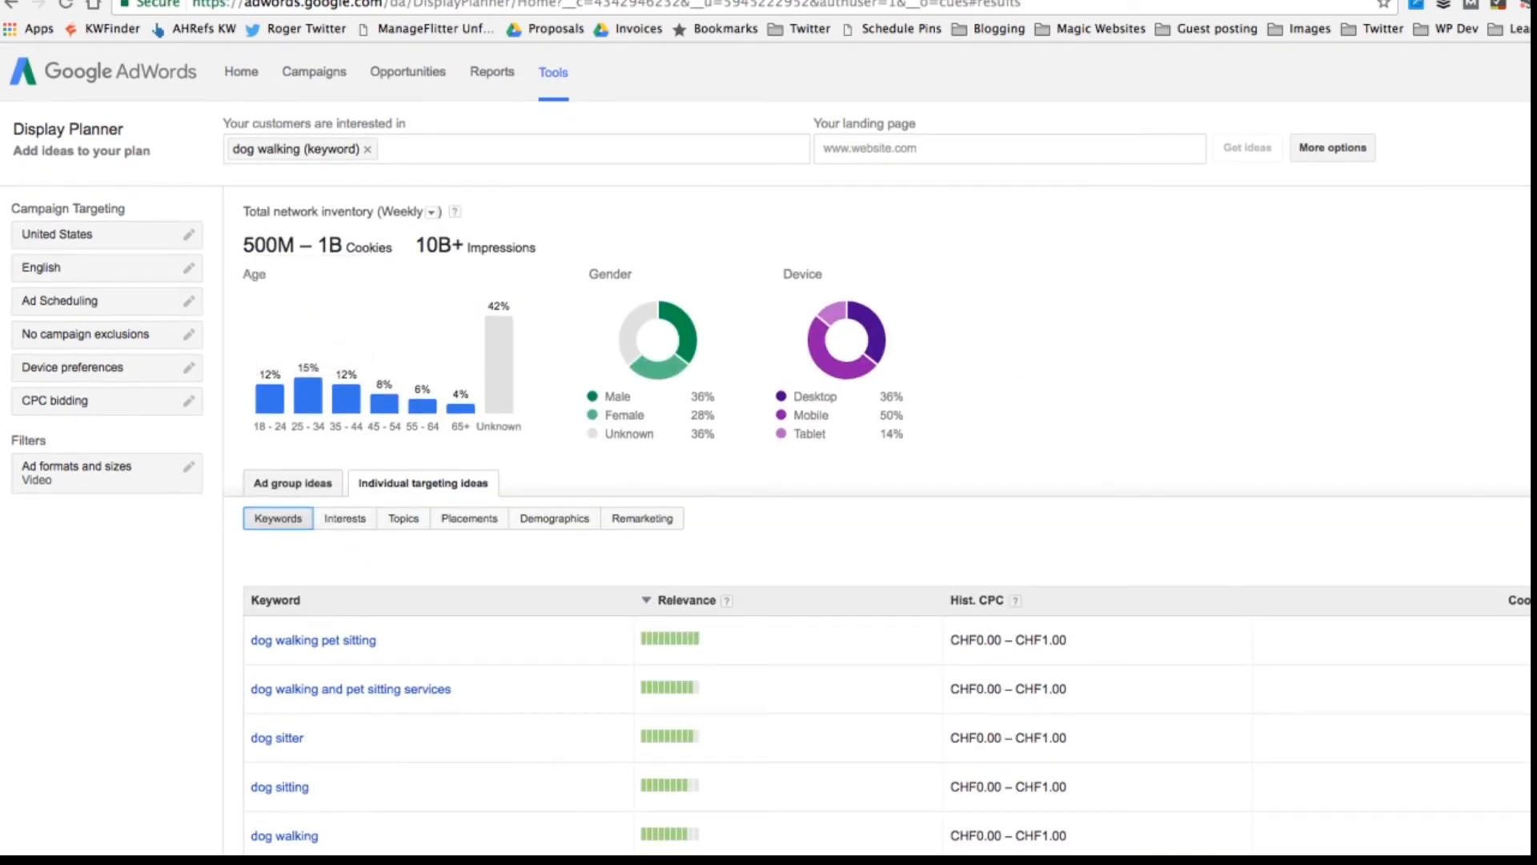
left_click(292, 482)
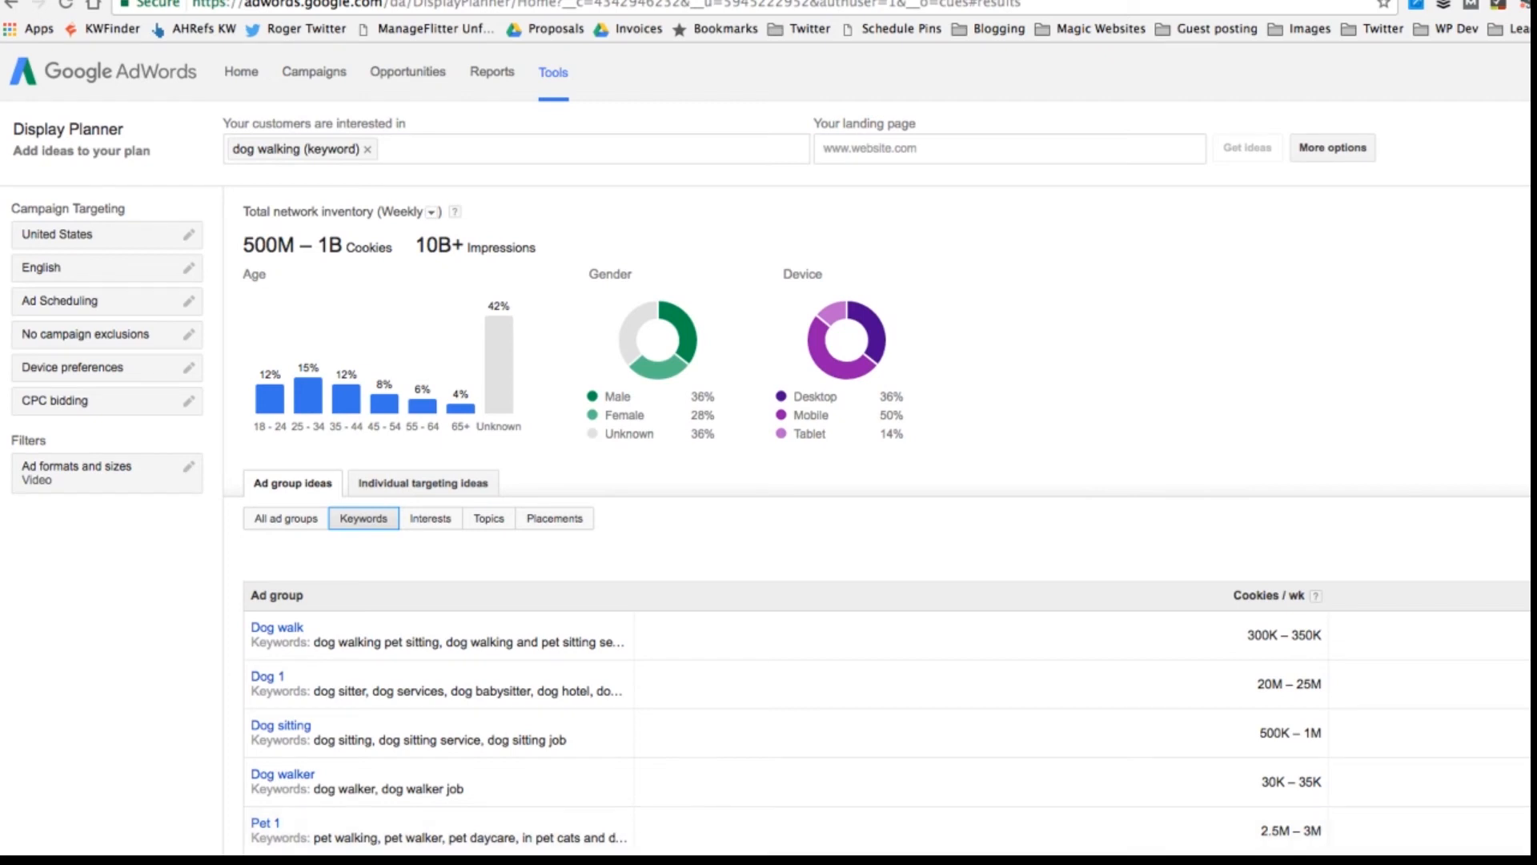
Scroll through the keyword-based ad group ideas and view the Small dog ad group's details
scroll("down", 3)
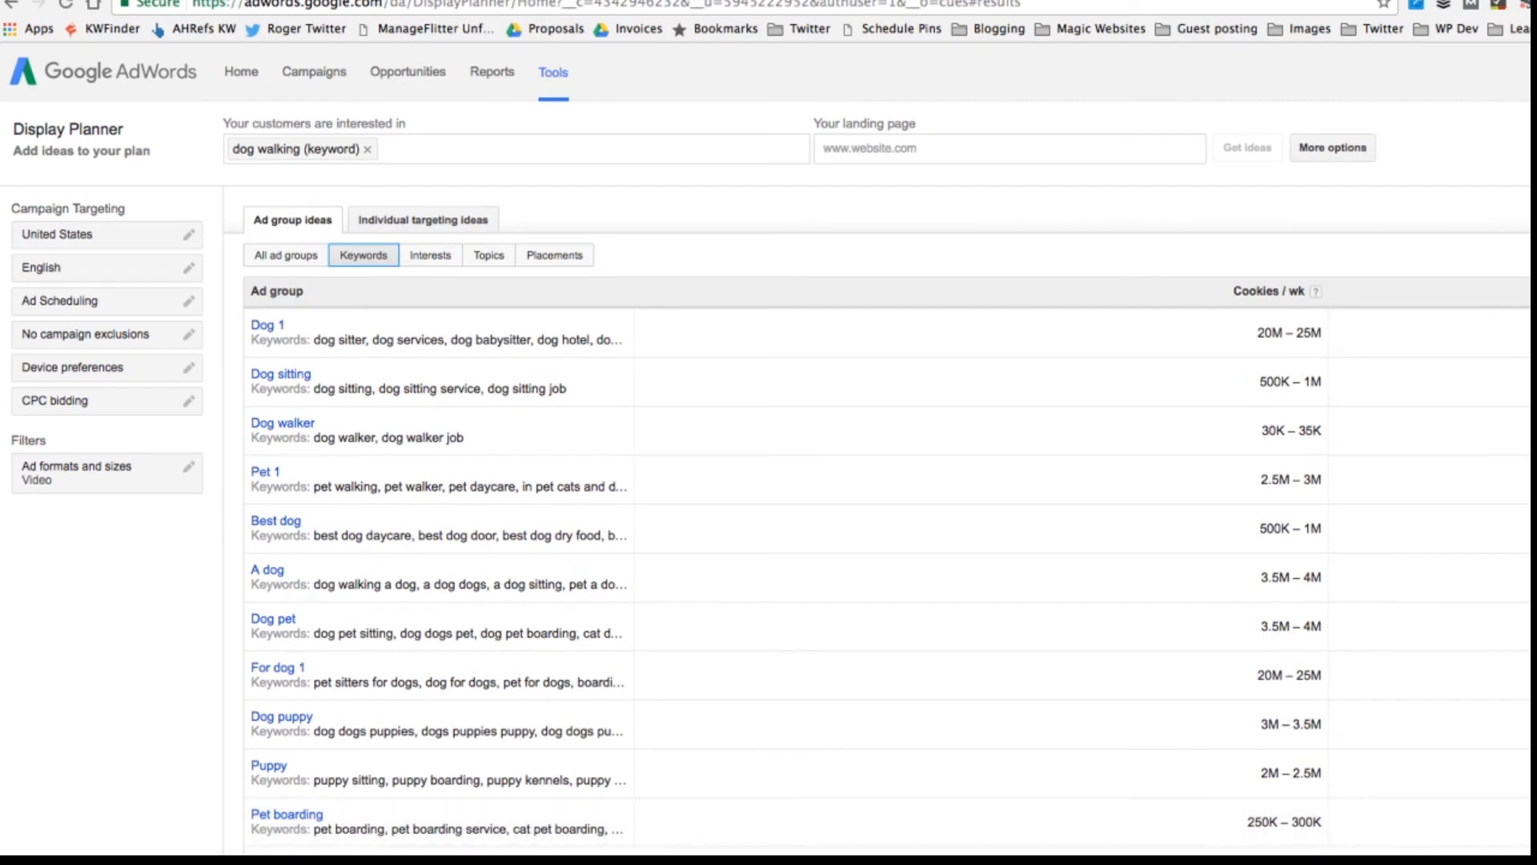
scroll("down", 3)
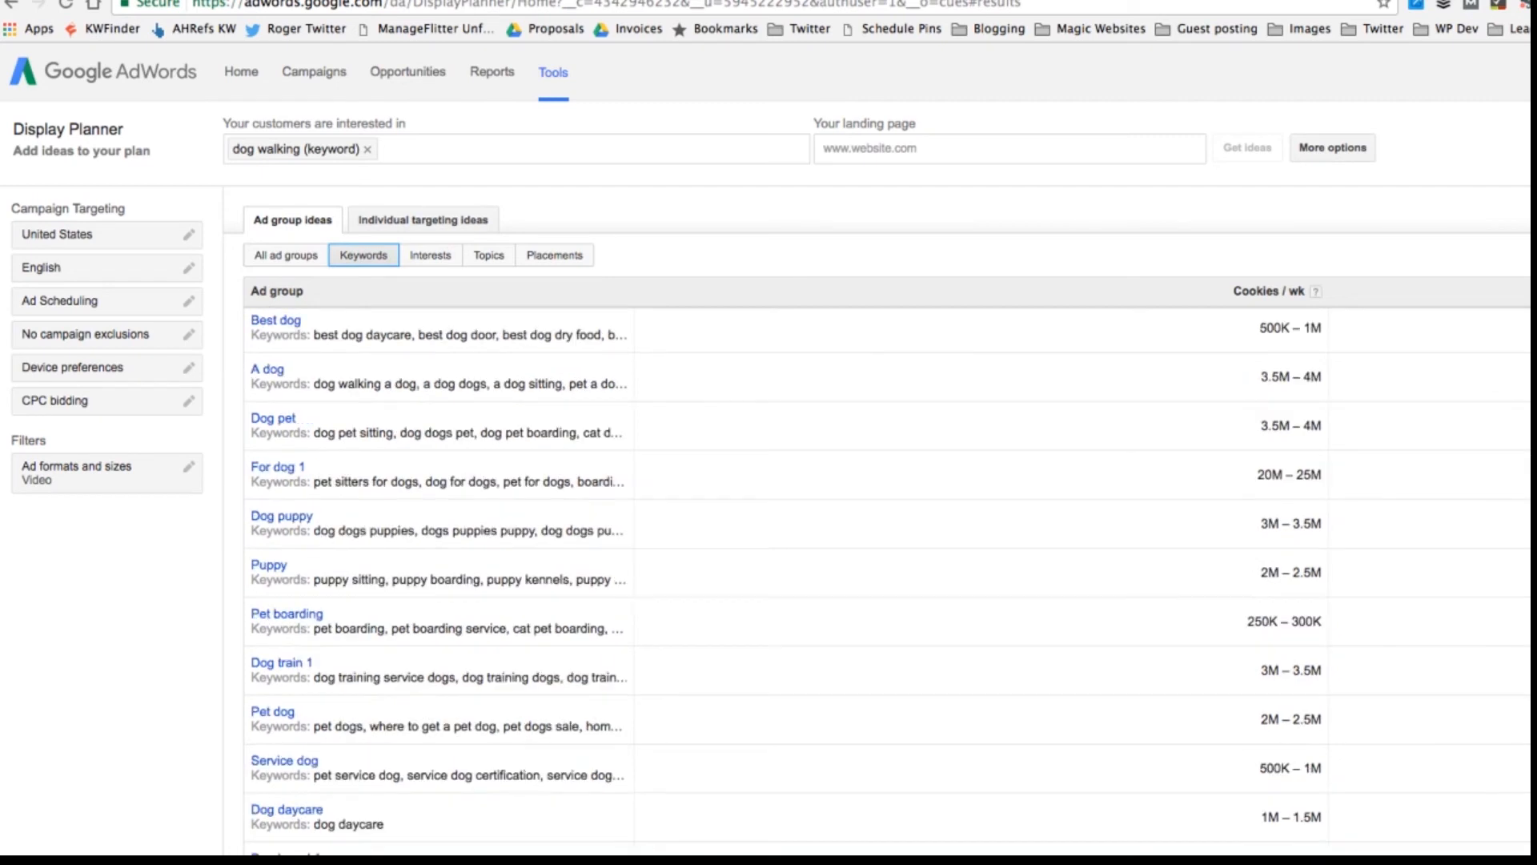
scroll("down", 3)
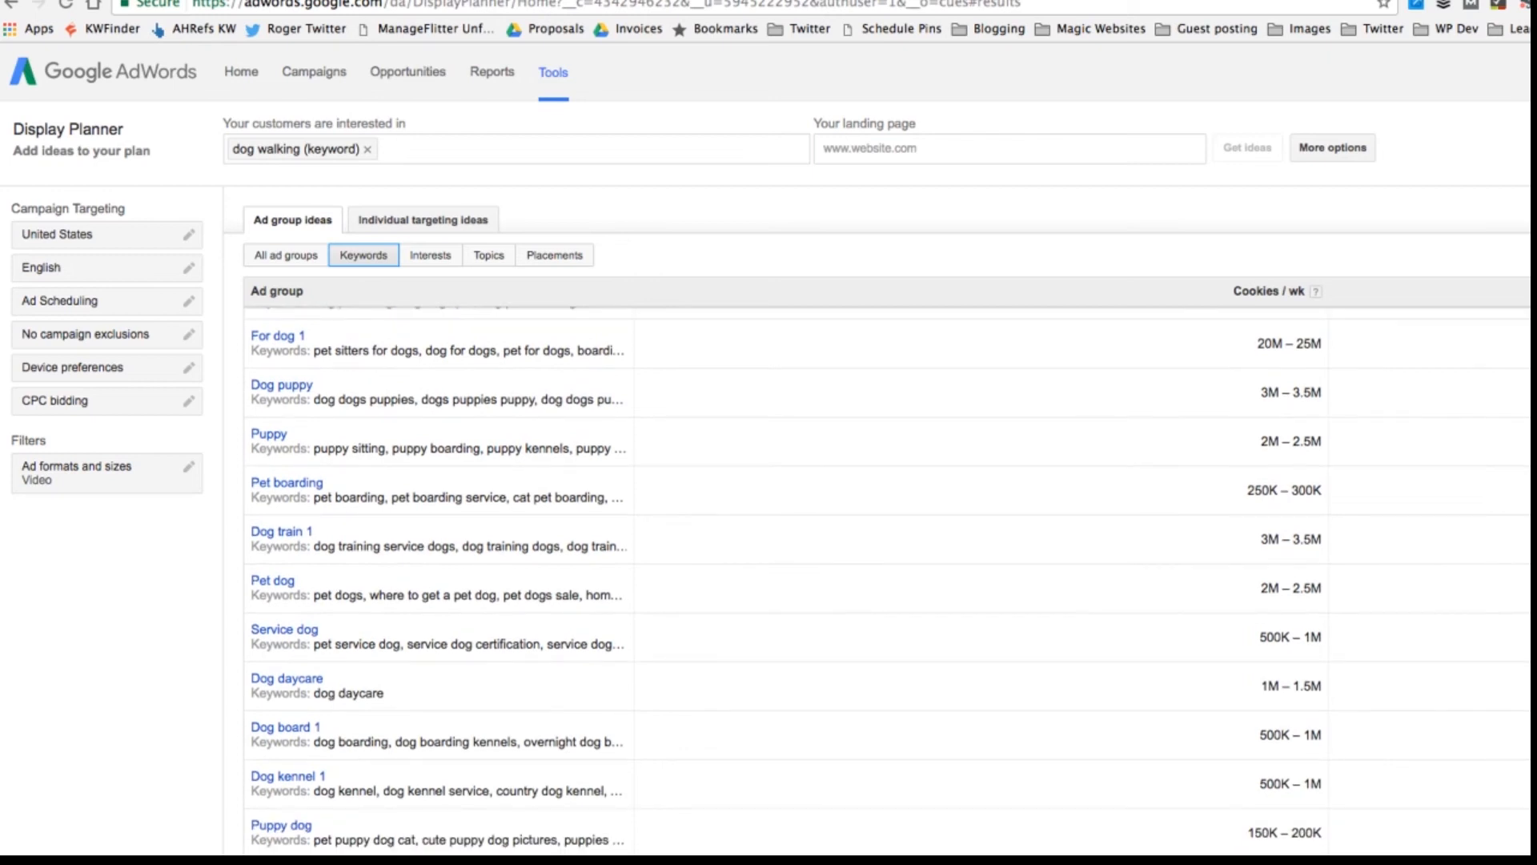
scroll("down", 3)
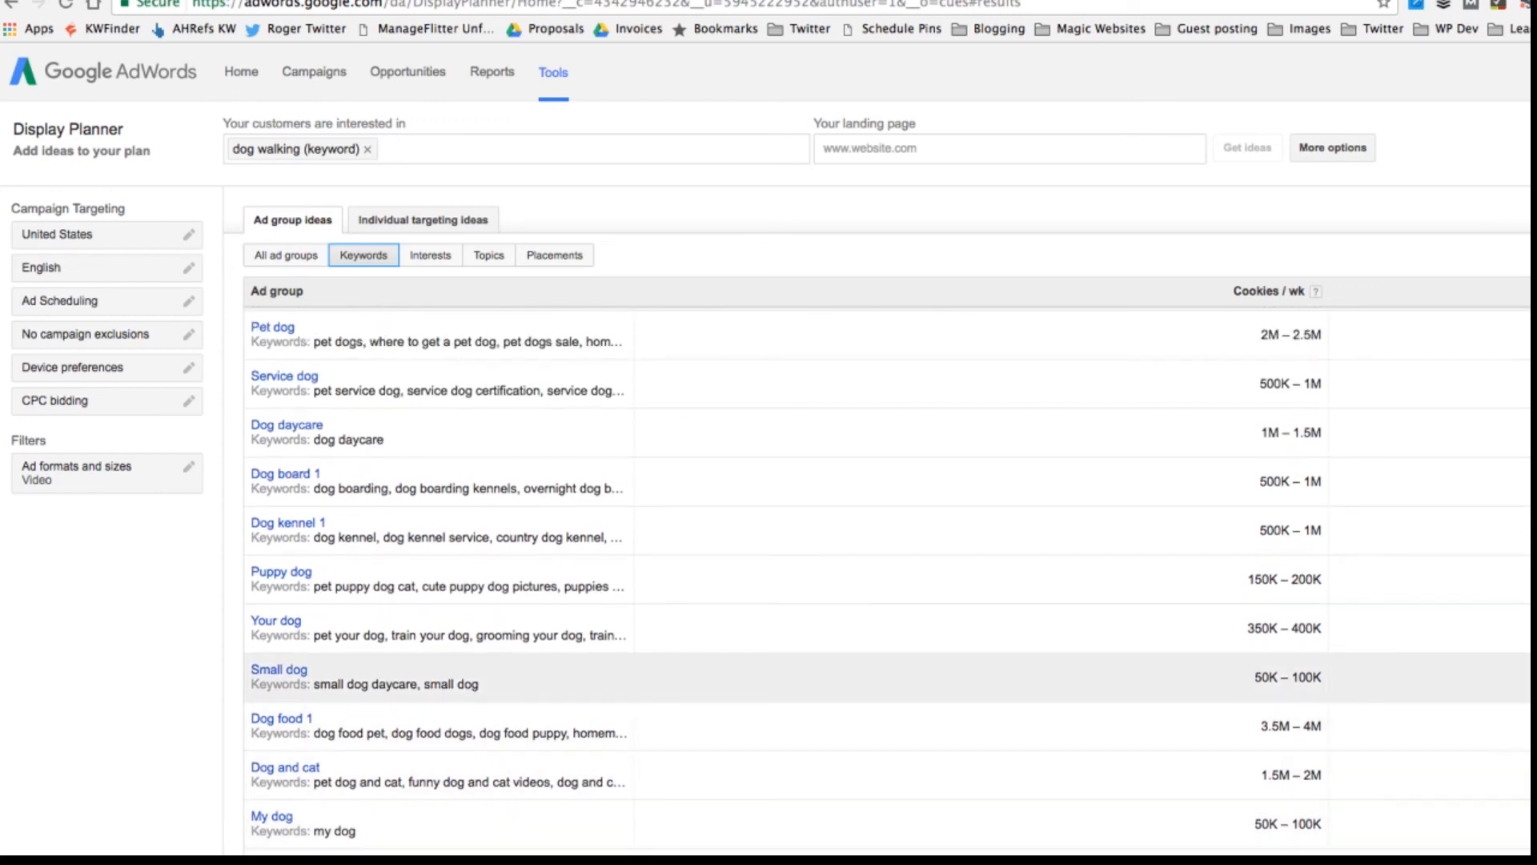
left_click(279, 670)
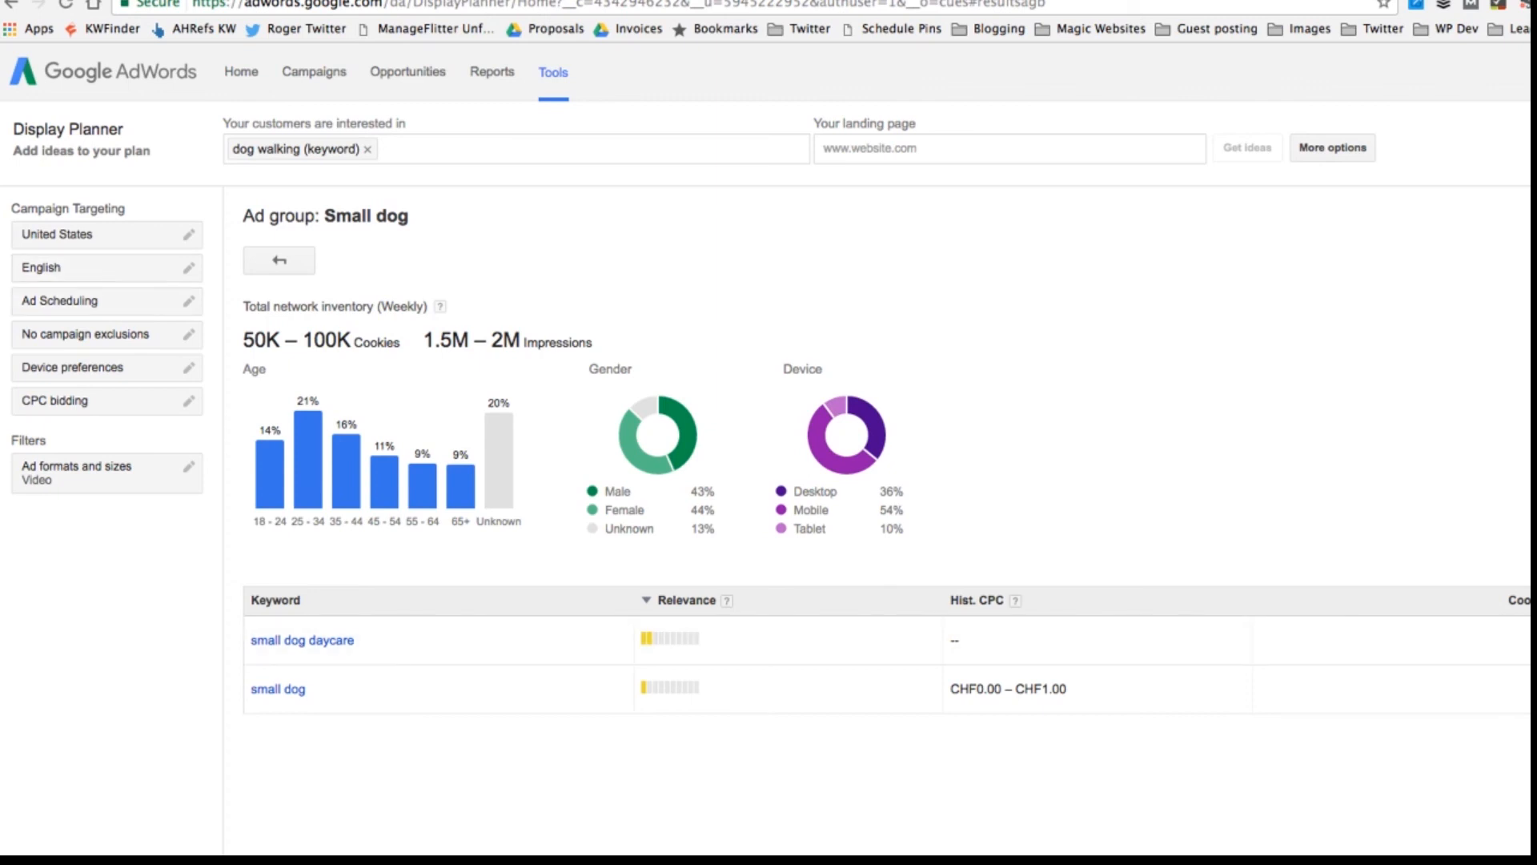
left_click(279, 259)
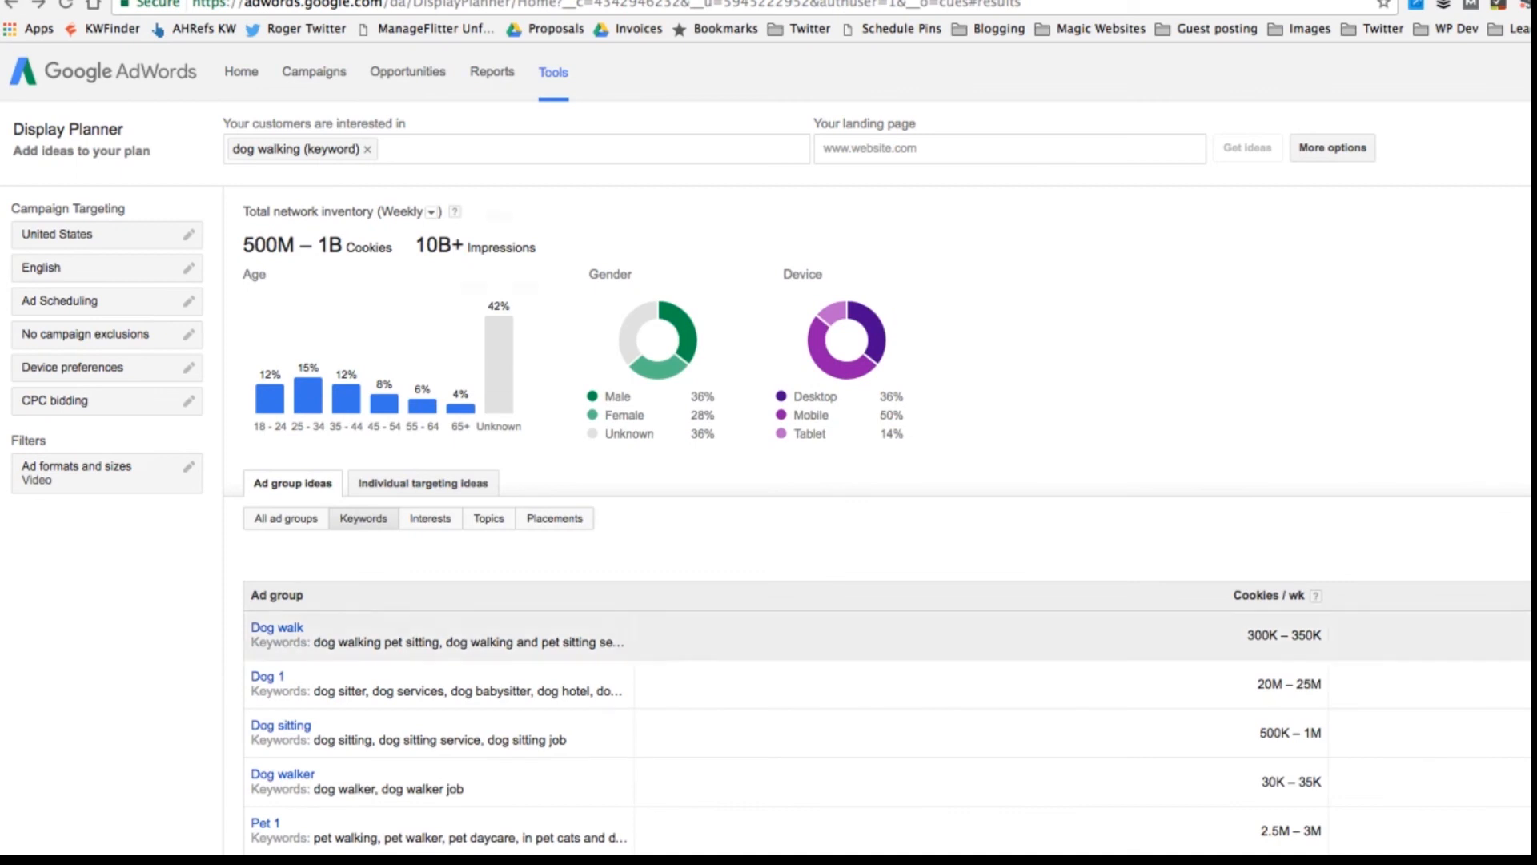
scroll("down", 3)
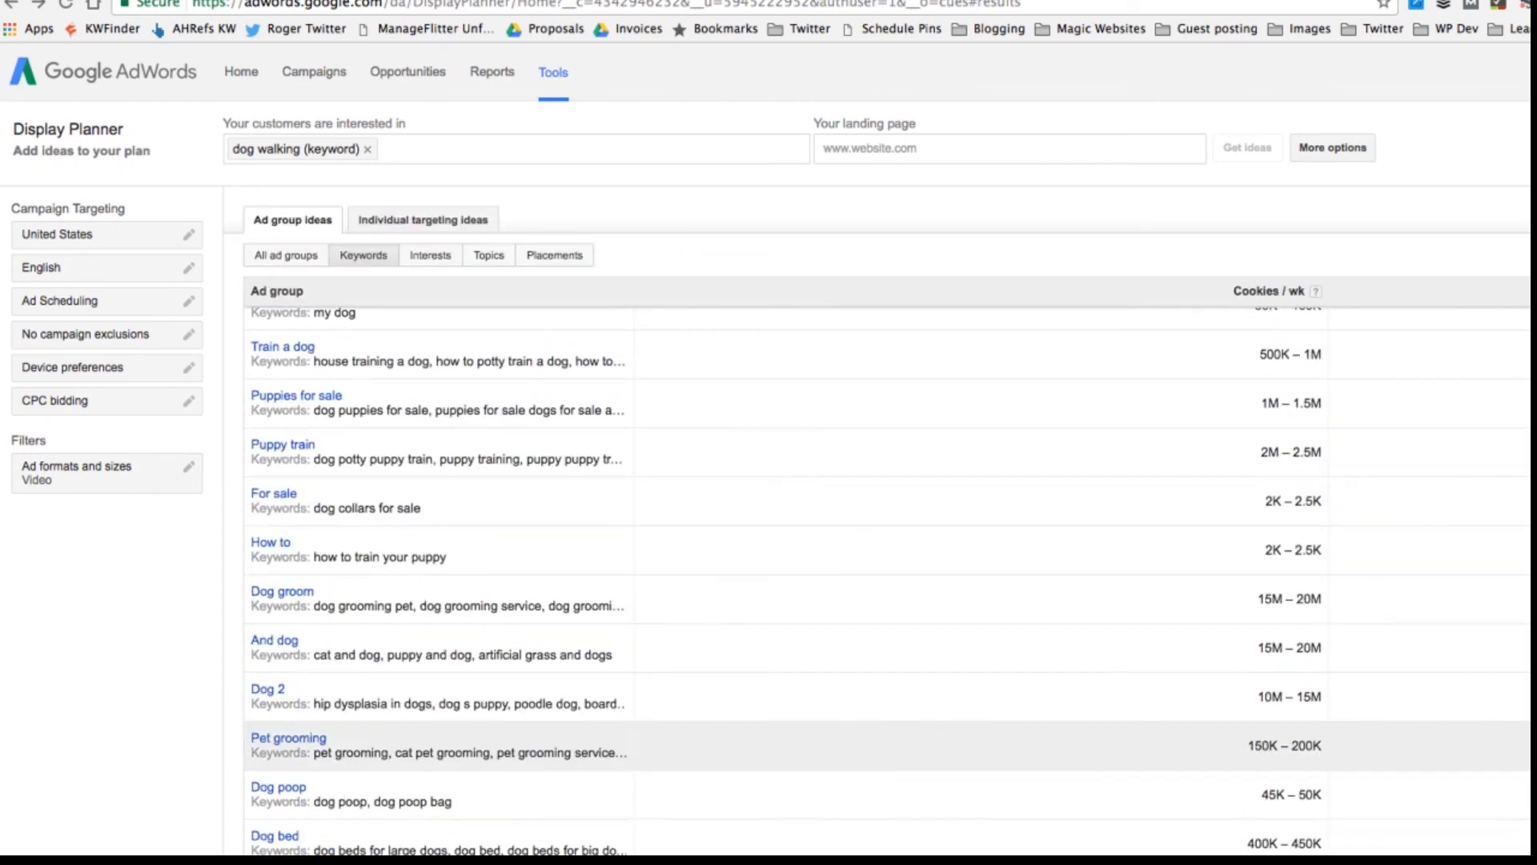